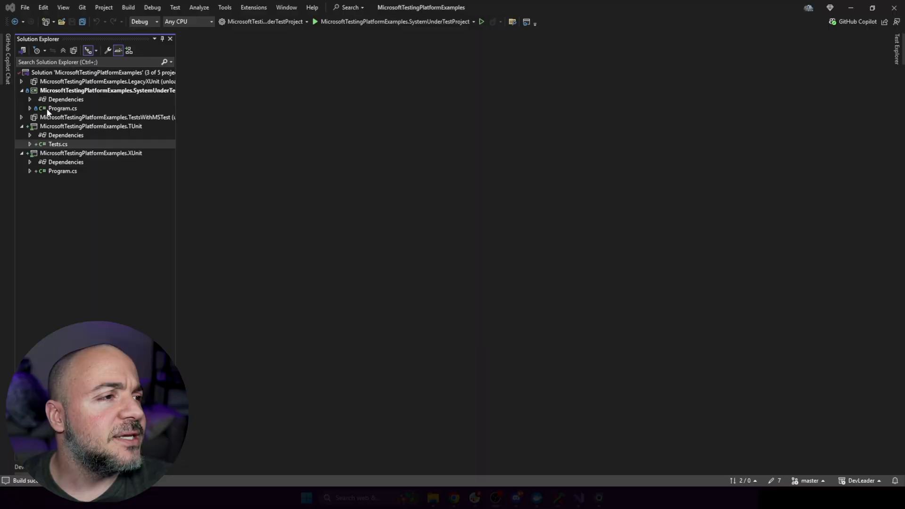
Review Program.cs with the SystemUnderTest class, IDependency and SomeDependency, then move to the TUnit project file
{"action": "double_click", "coordinate": [108, 90]}
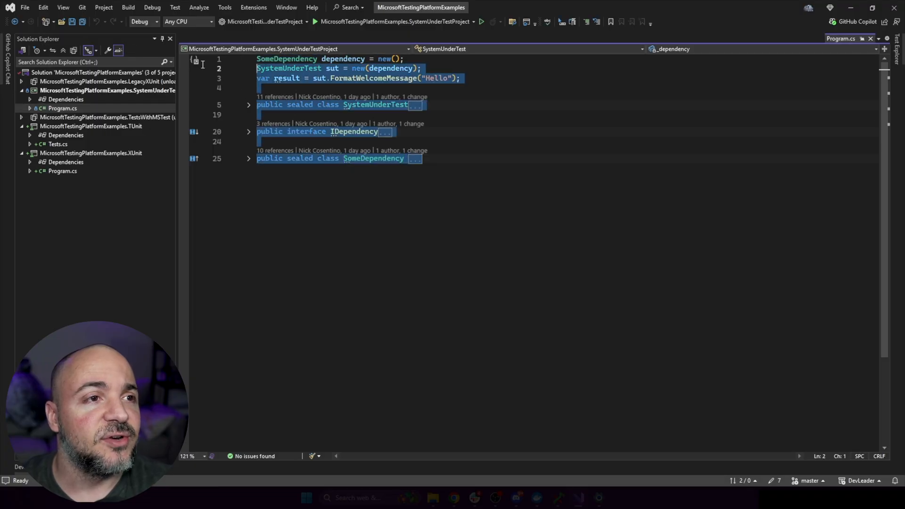
{"action": "left_click", "coordinate": [373, 158]}
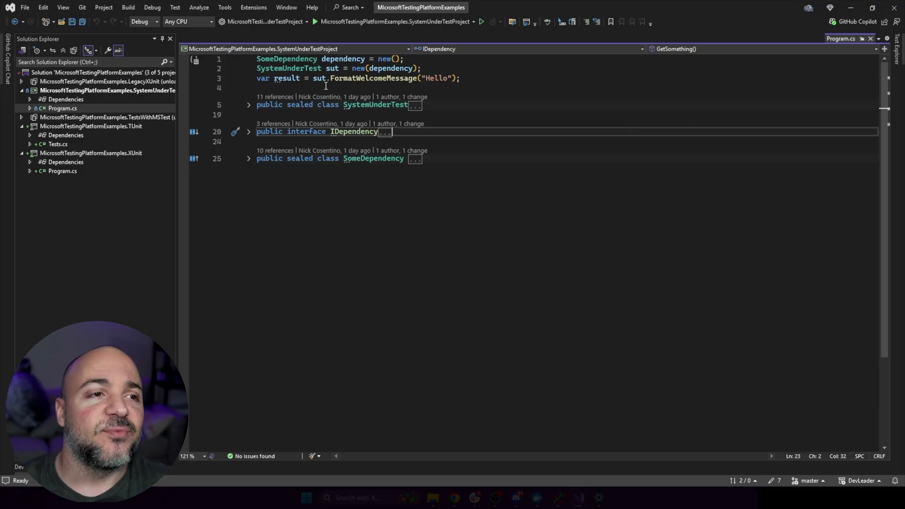
{"action": "left_click", "coordinate": [248, 104]}
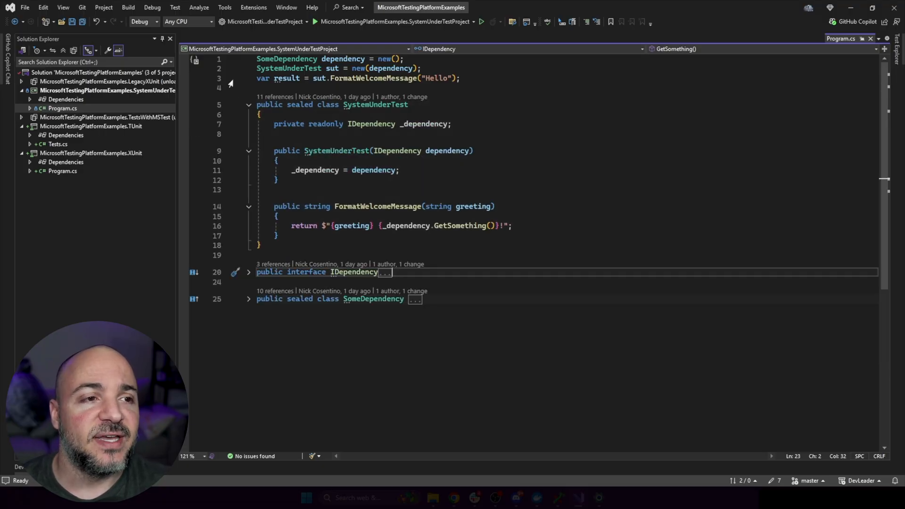
{"action": "left_click", "coordinate": [248, 105]}
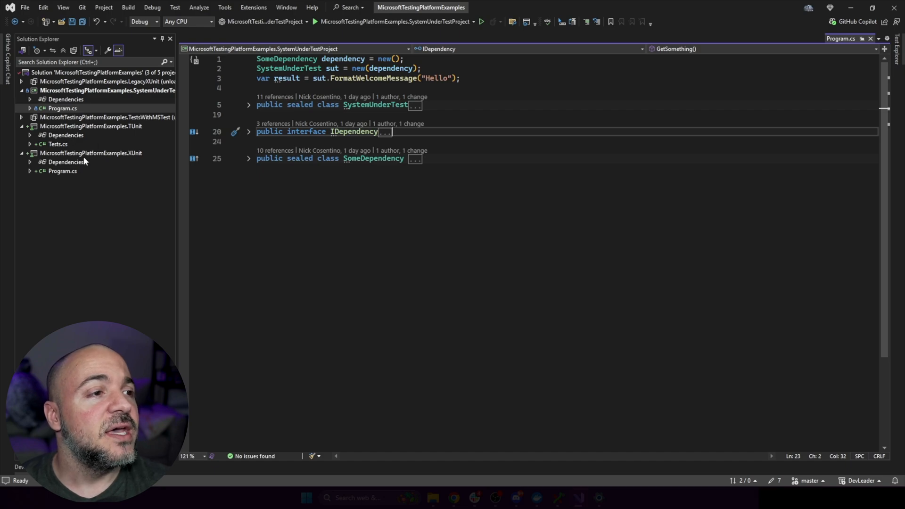
{"action": "mouse_move", "coordinate": [91, 156]}
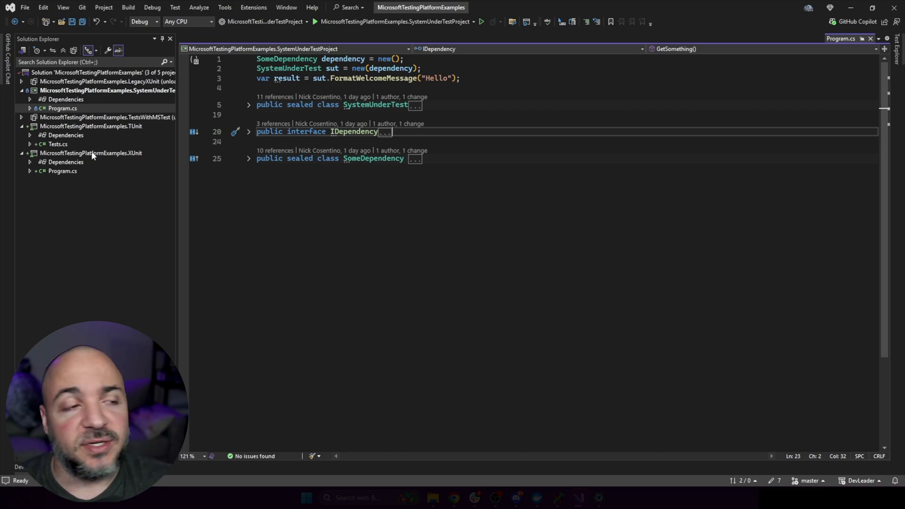
{"action": "mouse_move", "coordinate": [171, 183]}
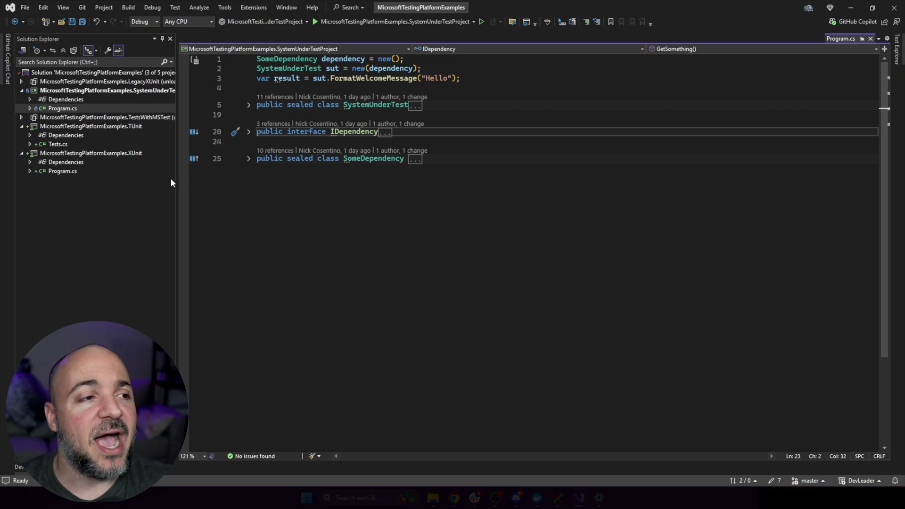
{"action": "mouse_move", "coordinate": [180, 121]}
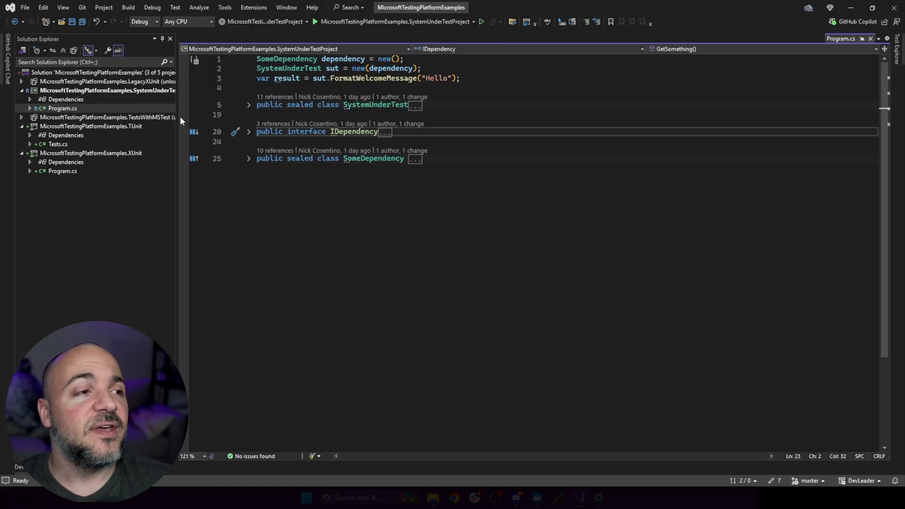
{"action": "double_click", "coordinate": [91, 125]}
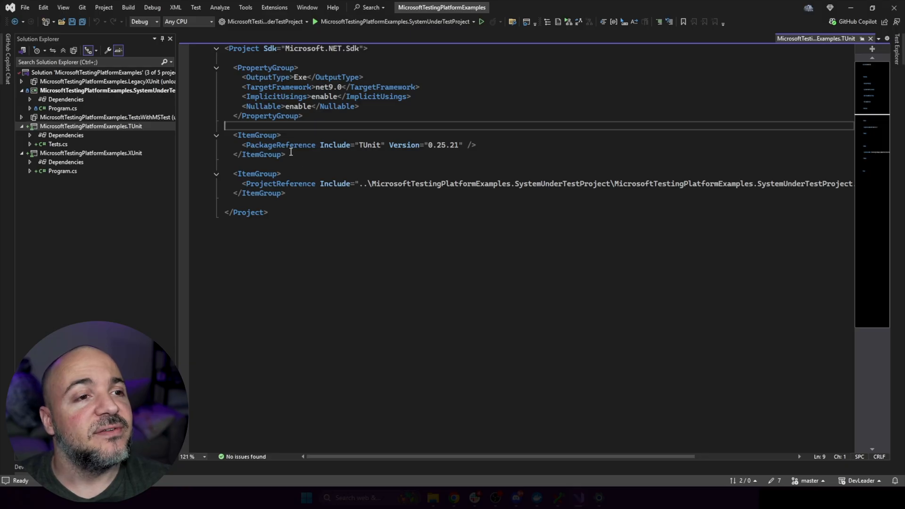
{"action": "mouse_move", "coordinate": [376, 138]}
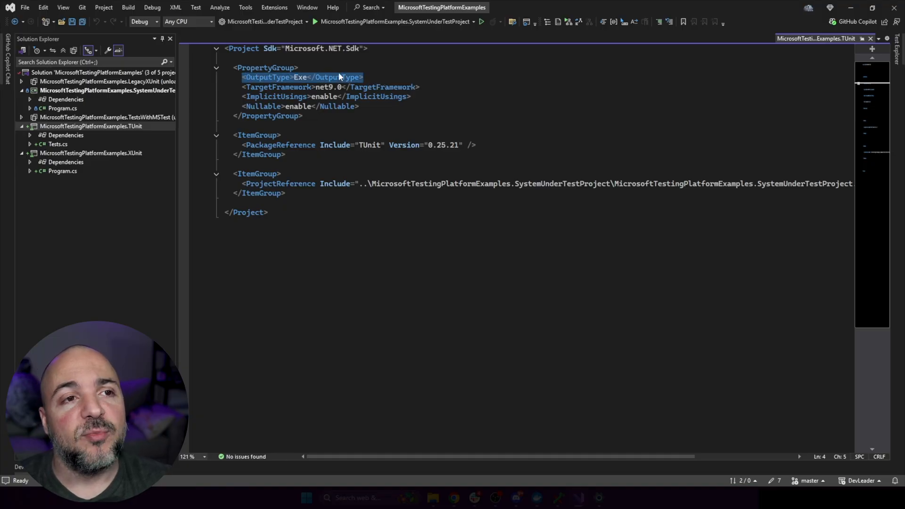
Walk through the .csproj: Exe OutputType, TUnit 0.25.21 package reference and the system-under-test project reference
{"action": "left_click", "coordinate": [354, 63]}
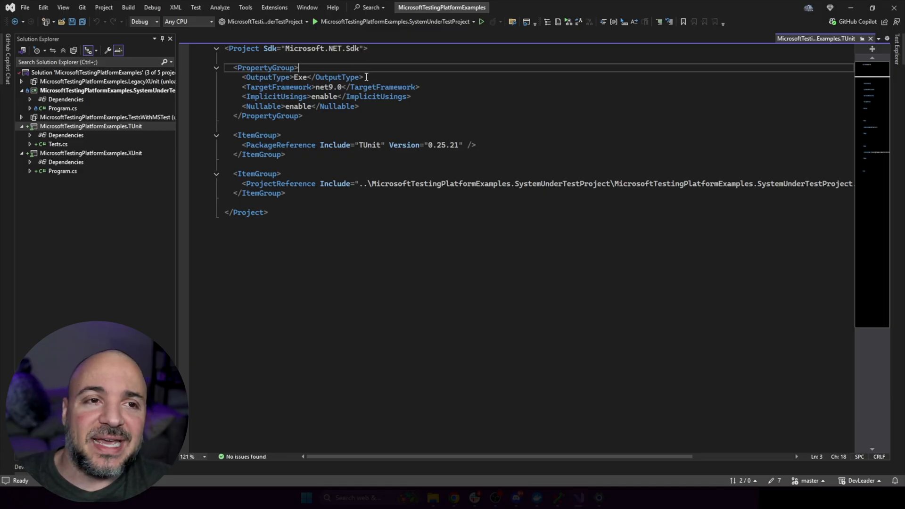
{"action": "left_click", "coordinate": [364, 77]}
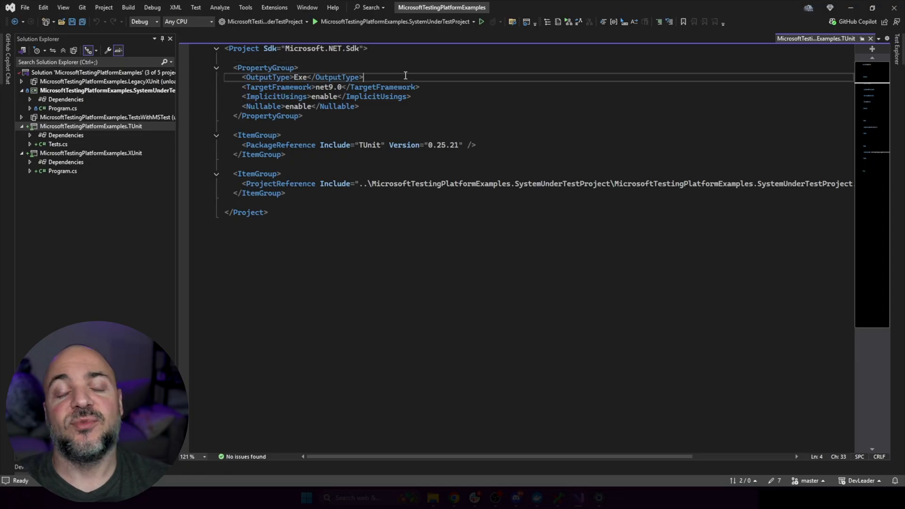
{"action": "mouse_move", "coordinate": [499, 112]}
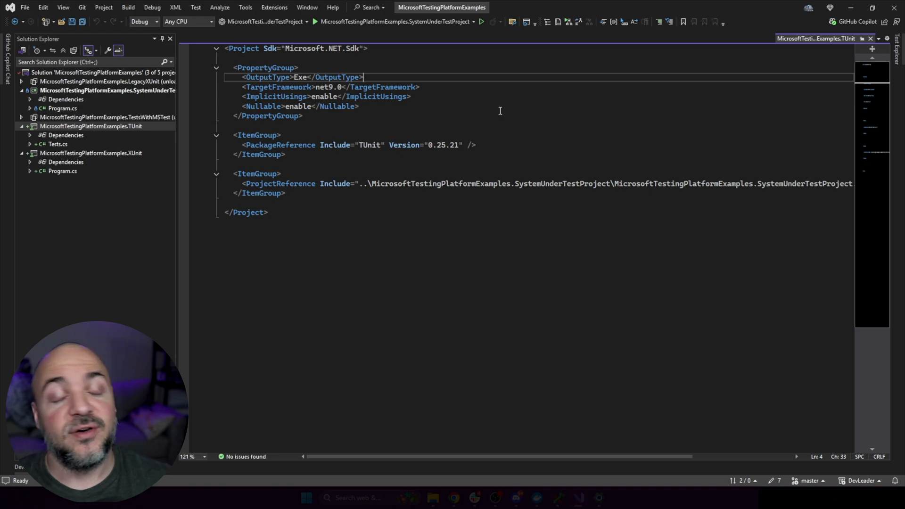
{"action": "mouse_move", "coordinate": [499, 108]}
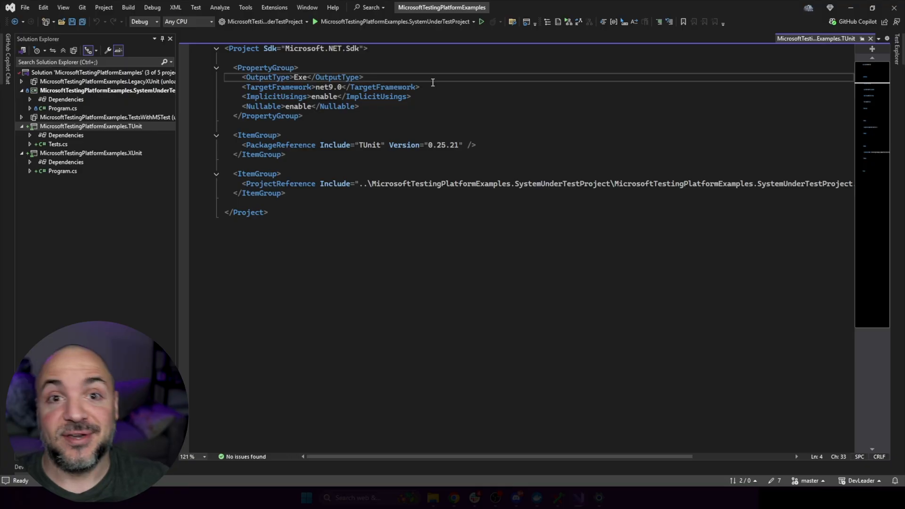
{"action": "left_click", "coordinate": [363, 76]}
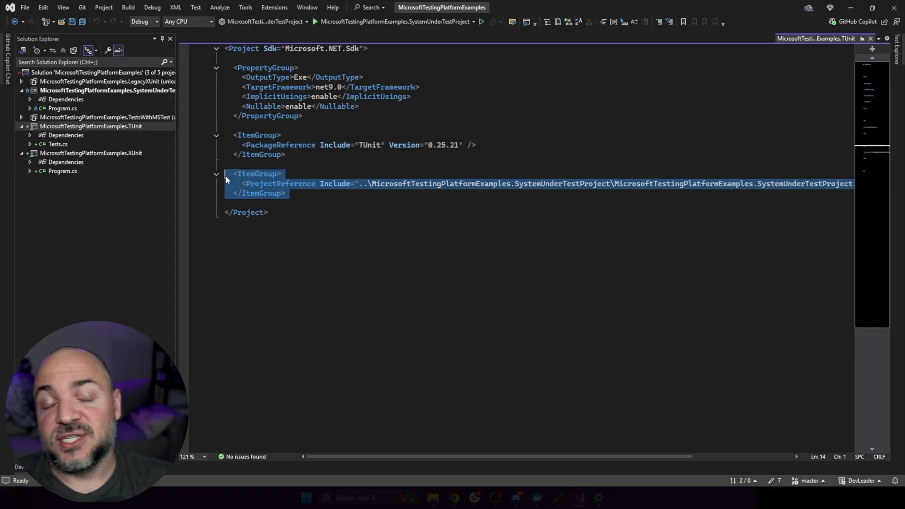
{"action": "left_click", "coordinate": [285, 154]}
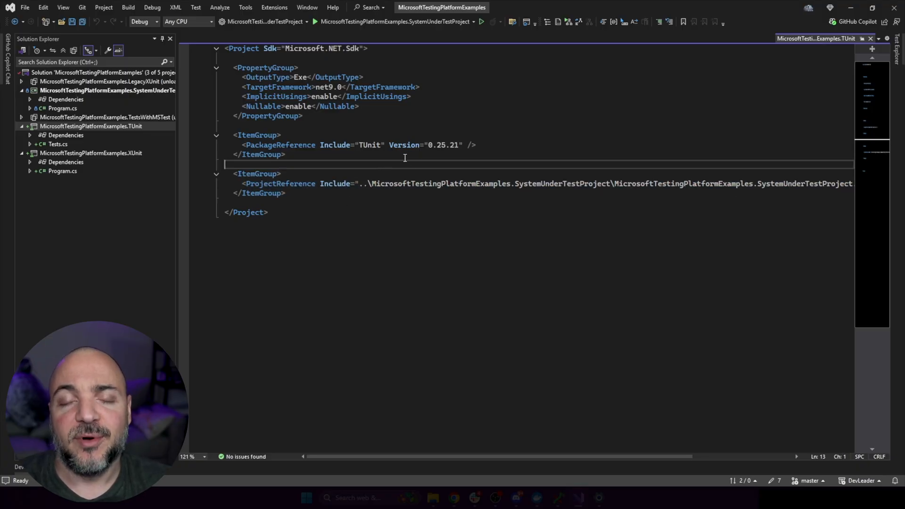
{"action": "mouse_move", "coordinate": [282, 184]}
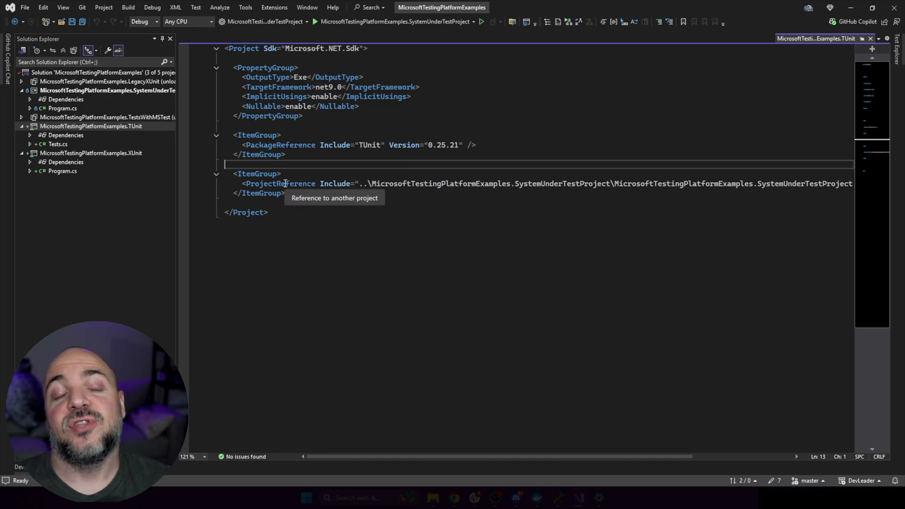
{"action": "mouse_move", "coordinate": [148, 80]}
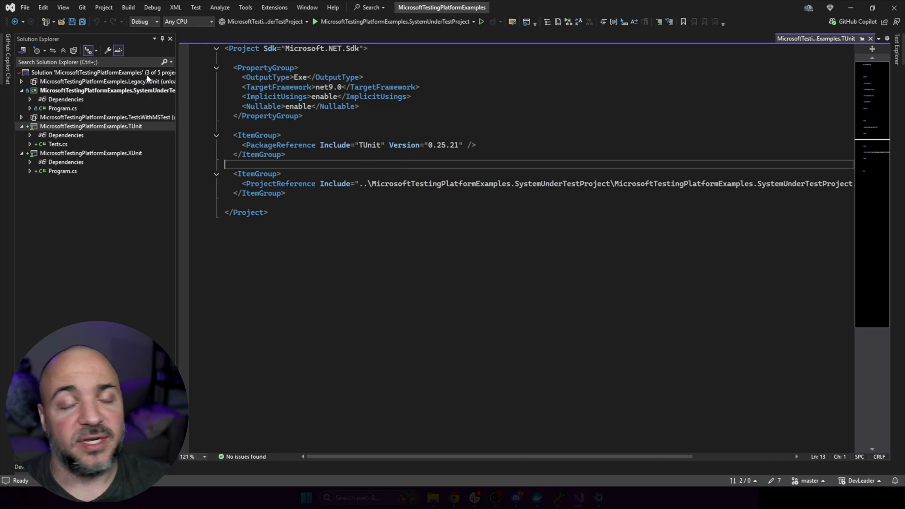
{"action": "left_click", "coordinate": [344, 125]}
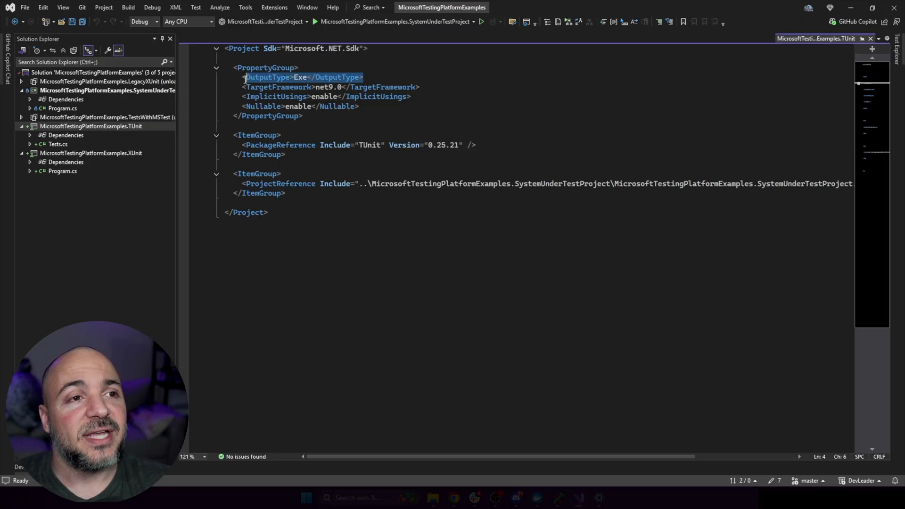
{"action": "left_click", "coordinate": [374, 135]}
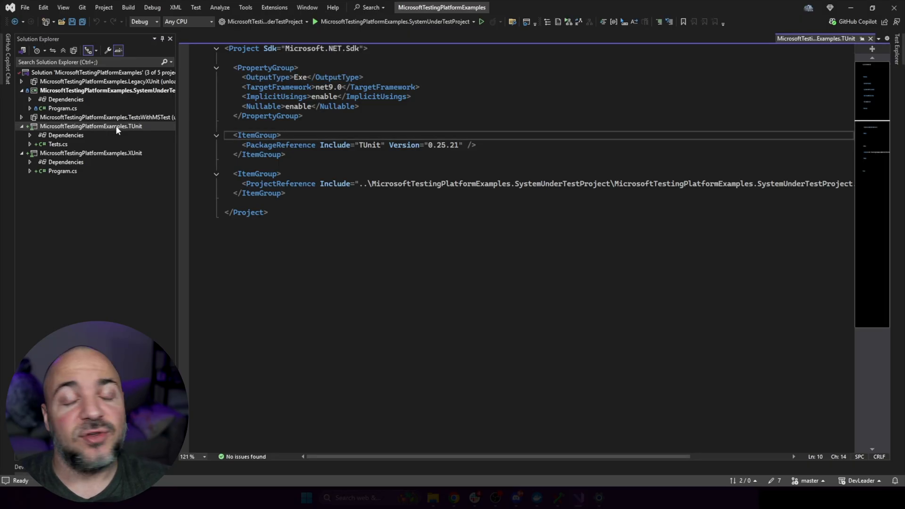
Confirm the TUnit package via Manage NuGet Packages by searching 'tunit' on Browse
{"action": "right_click", "coordinate": [91, 126]}
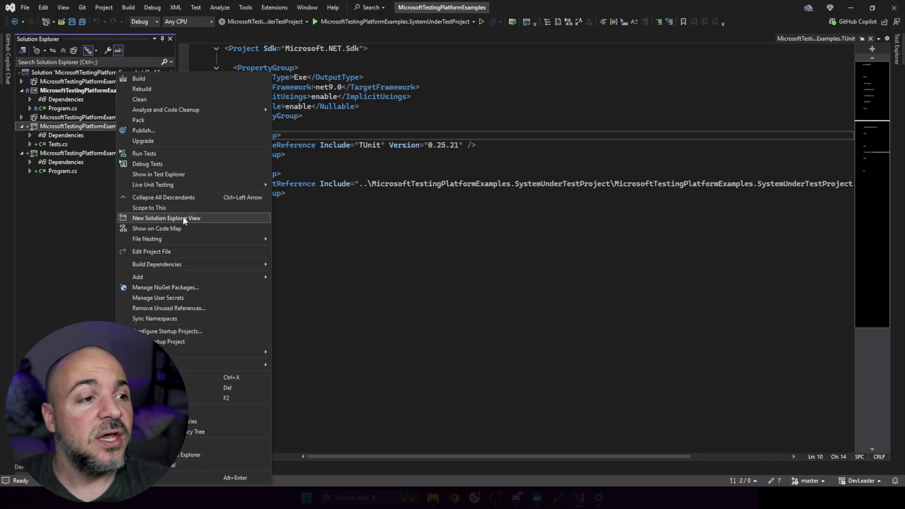
{"action": "mouse_move", "coordinate": [111, 230]}
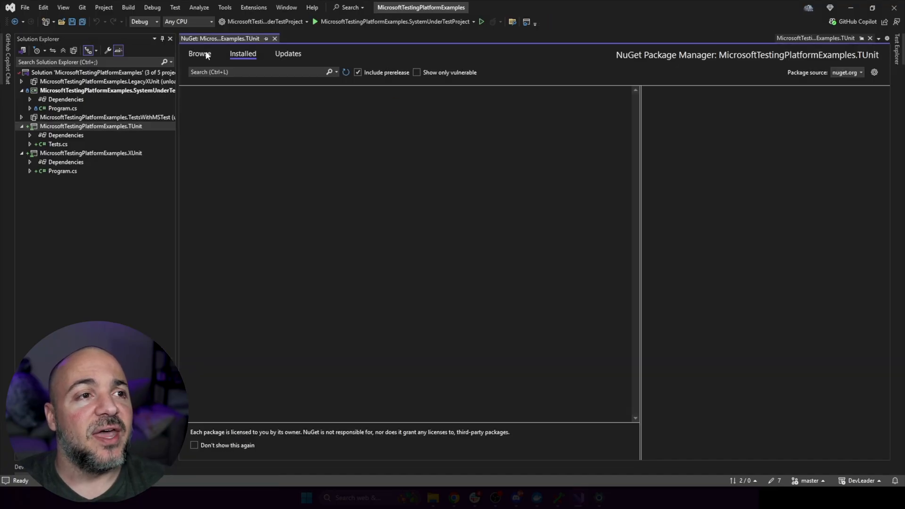
{"action": "left_click", "coordinate": [199, 52]}
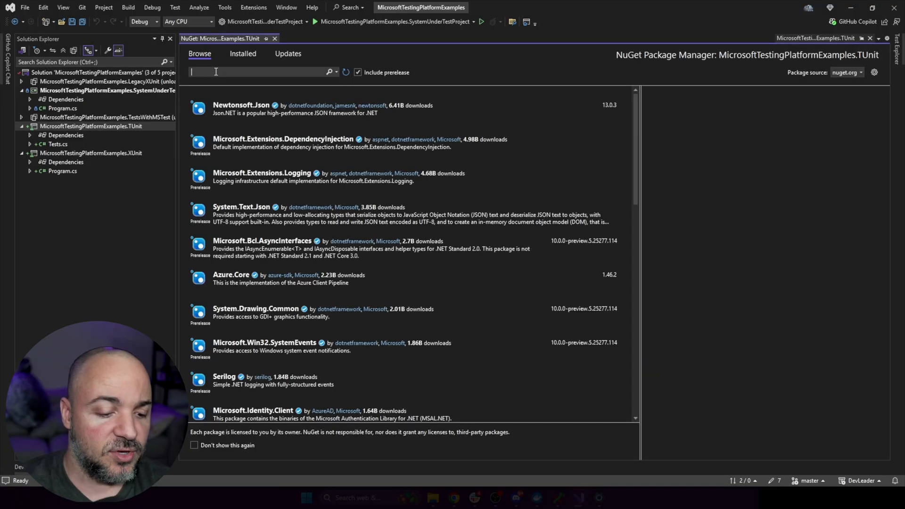
{"action": "type", "text": "tunit"}
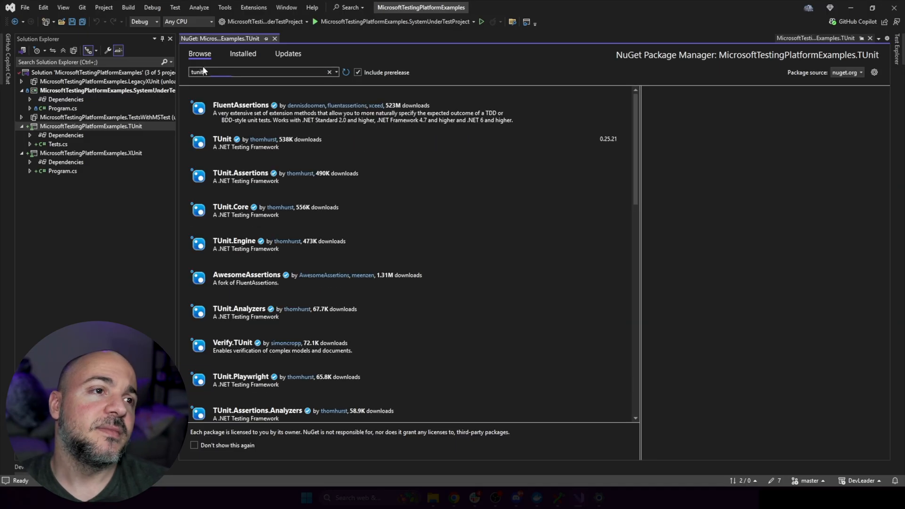
{"action": "left_click", "coordinate": [260, 143]}
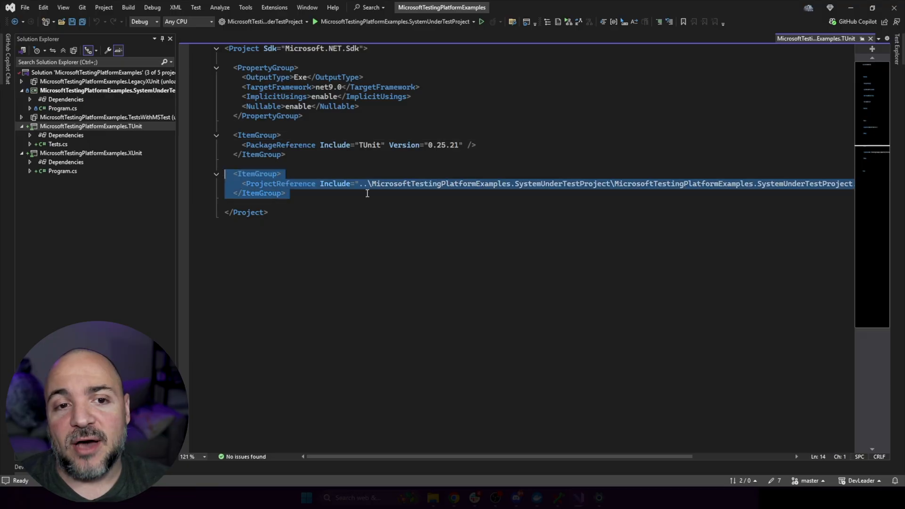
{"action": "mouse_move", "coordinate": [79, 136]}
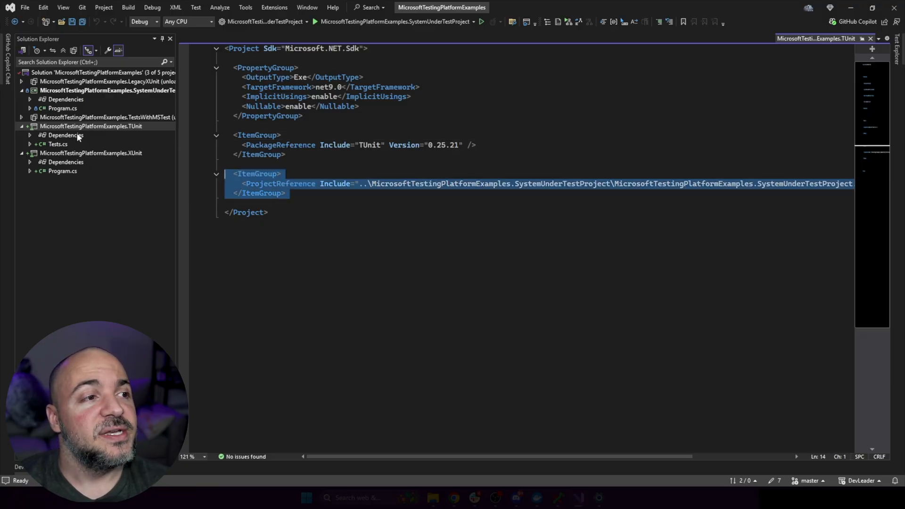
Verify the system-under-test project reference, then close the package manager and project file
{"action": "right_click", "coordinate": [66, 134]}
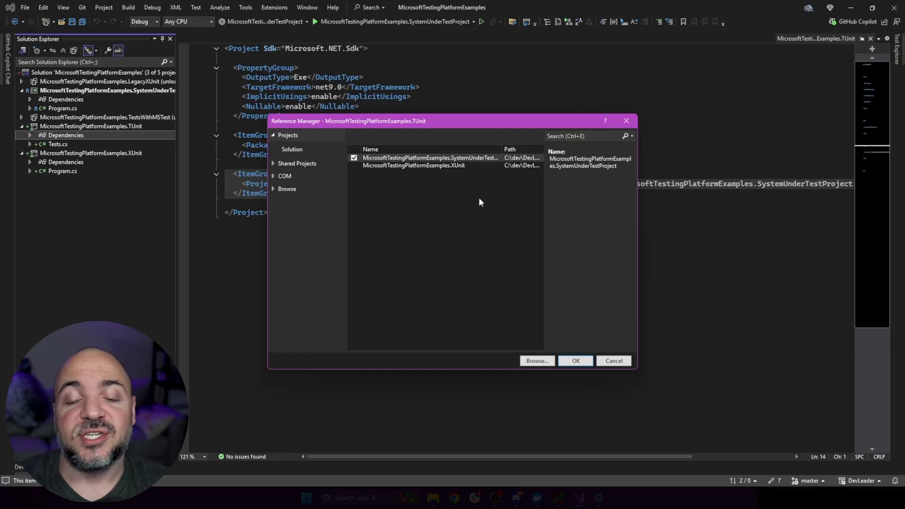
{"action": "left_click", "coordinate": [576, 361]}
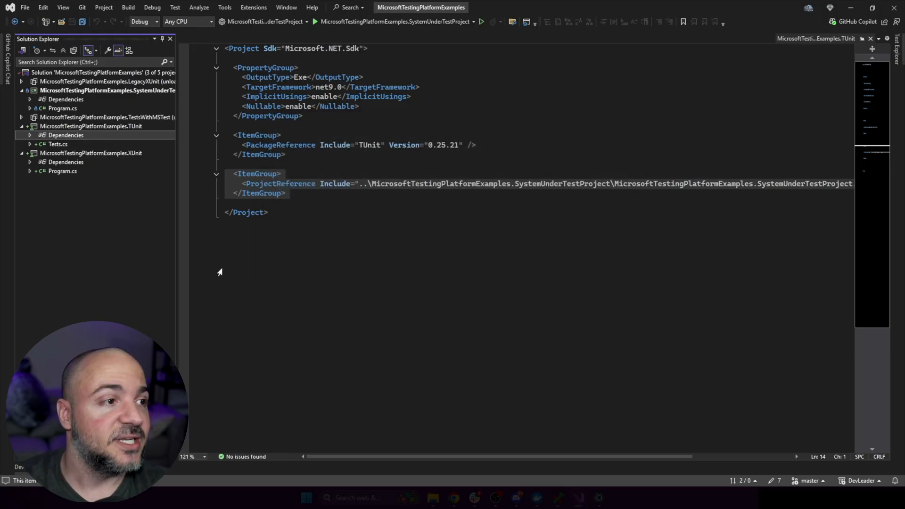
{"action": "left_click", "coordinate": [814, 39]}
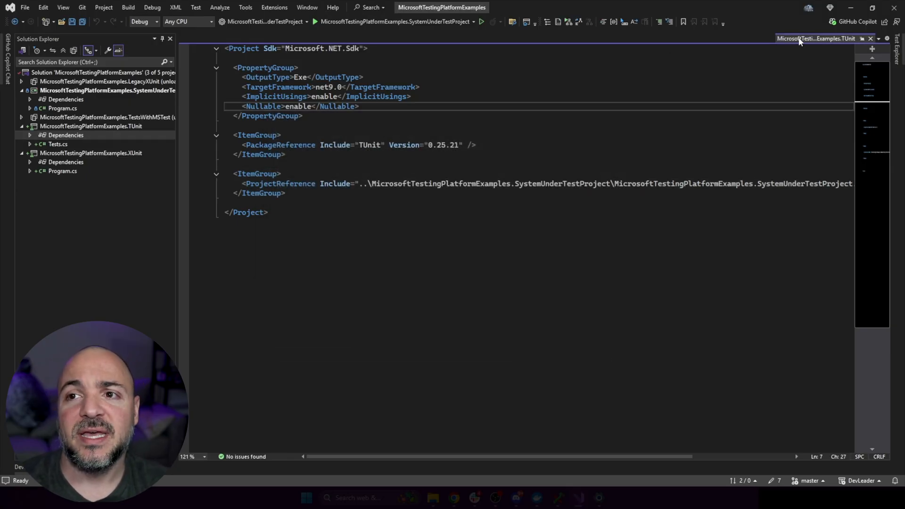
{"action": "left_click", "coordinate": [871, 38]}
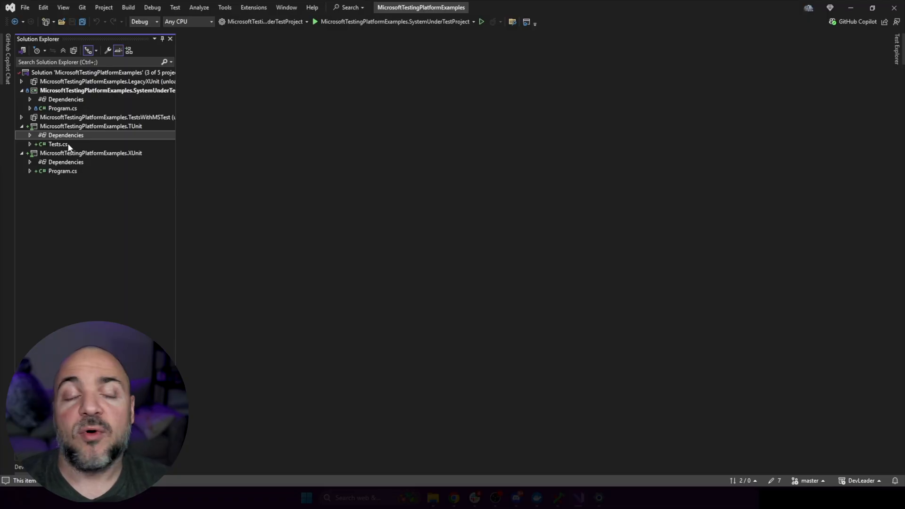
Compare the xUnit Tests class with its Fact and Theory attributes against the TUnit Tests.cs file
{"action": "double_click", "coordinate": [58, 143]}
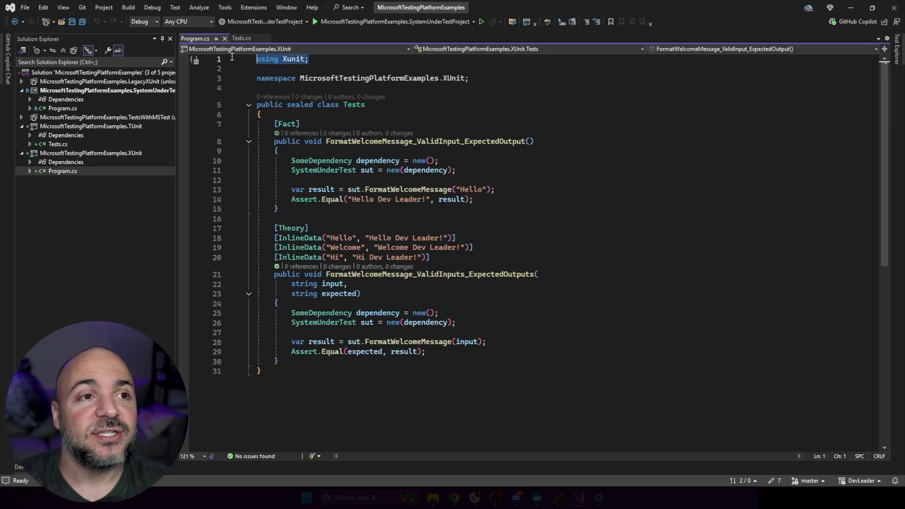
{"action": "left_click", "coordinate": [241, 38]}
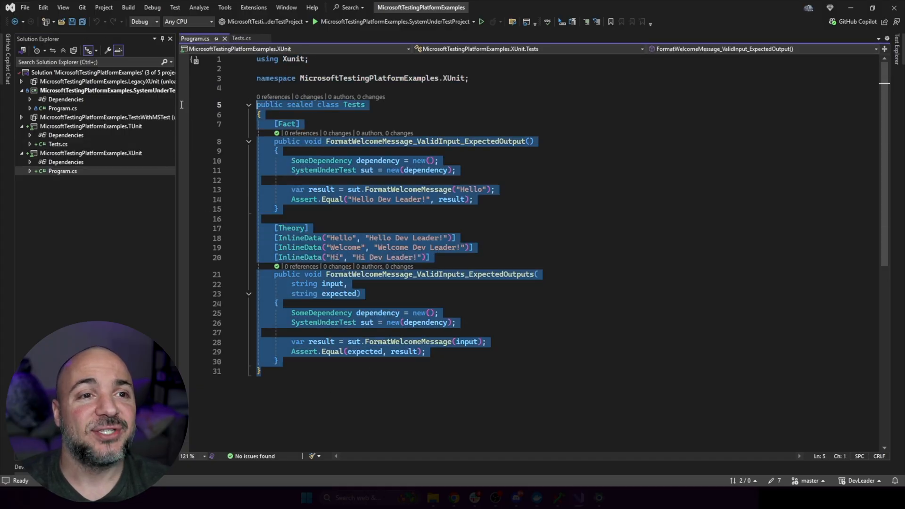
{"action": "left_click", "coordinate": [364, 104]}
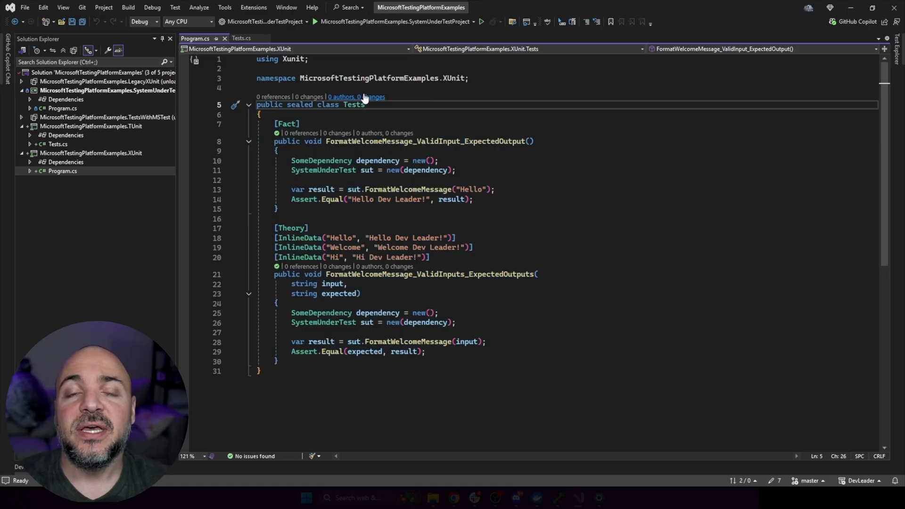
{"action": "double_click", "coordinate": [354, 105]}
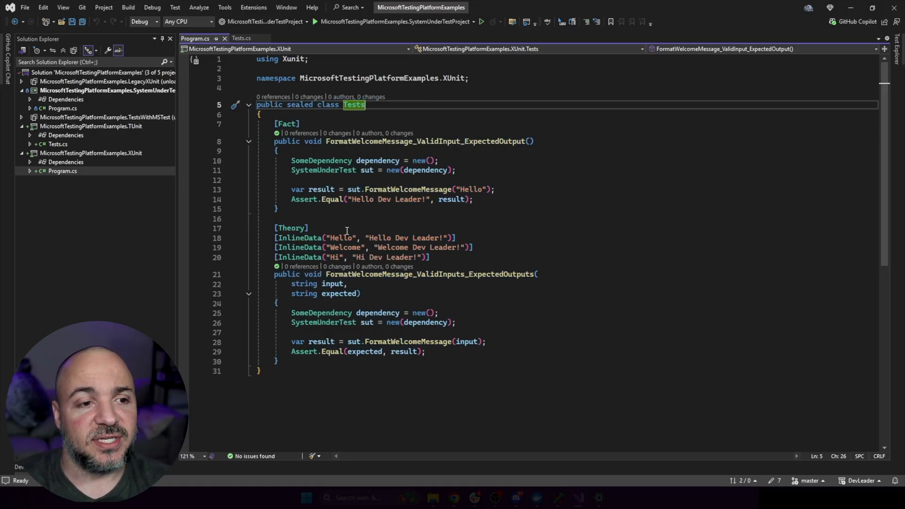
{"action": "mouse_move", "coordinate": [521, 212]}
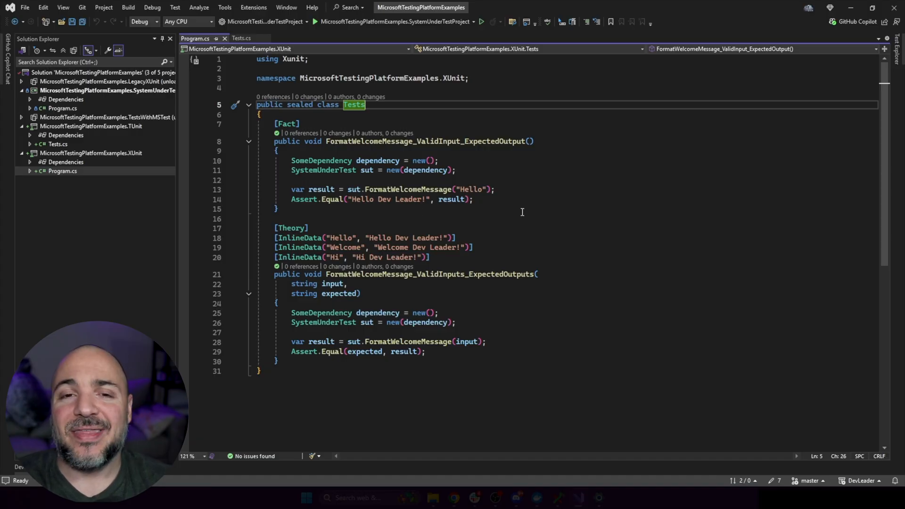
{"action": "mouse_move", "coordinate": [517, 164]}
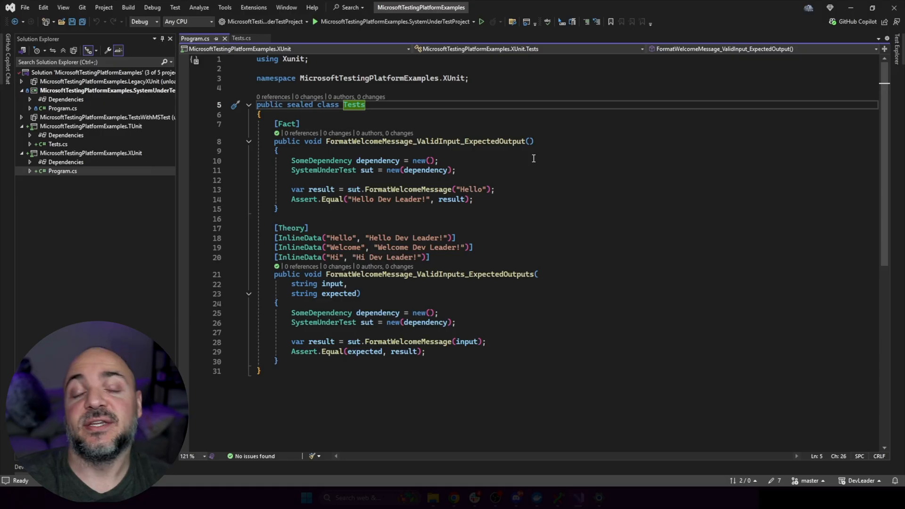
{"action": "mouse_move", "coordinate": [348, 141]}
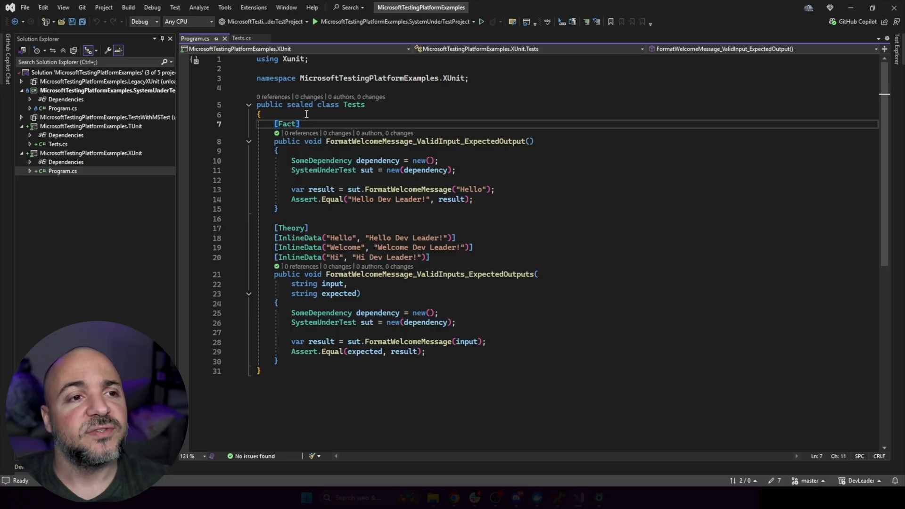
{"action": "double_click", "coordinate": [287, 123]}
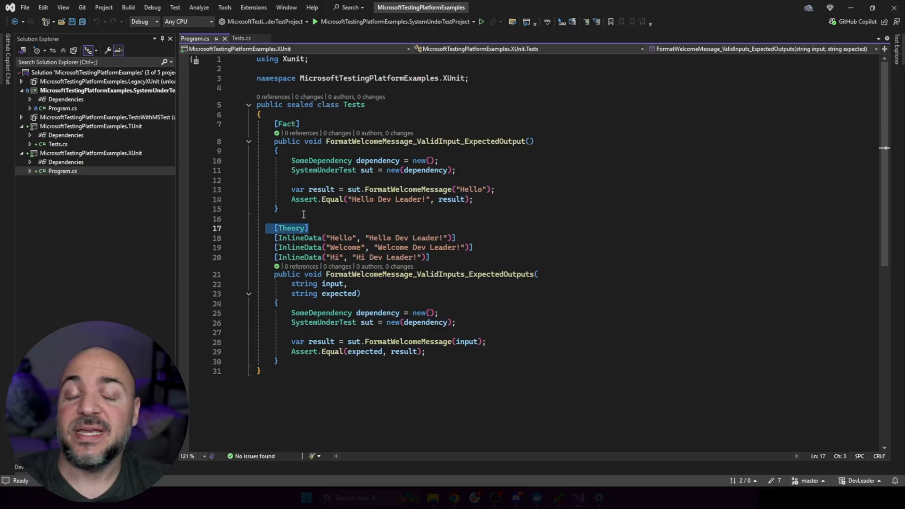
{"action": "mouse_move", "coordinate": [151, 161]}
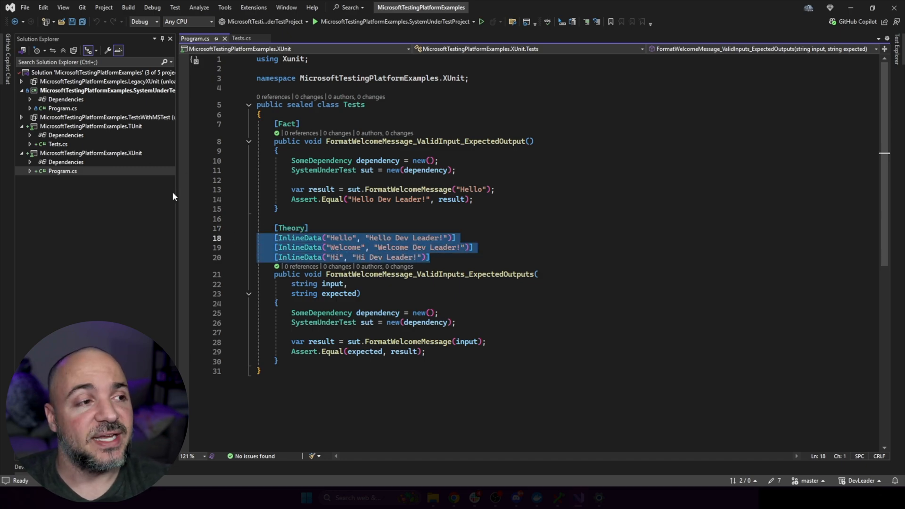
{"action": "left_click", "coordinate": [243, 38]}
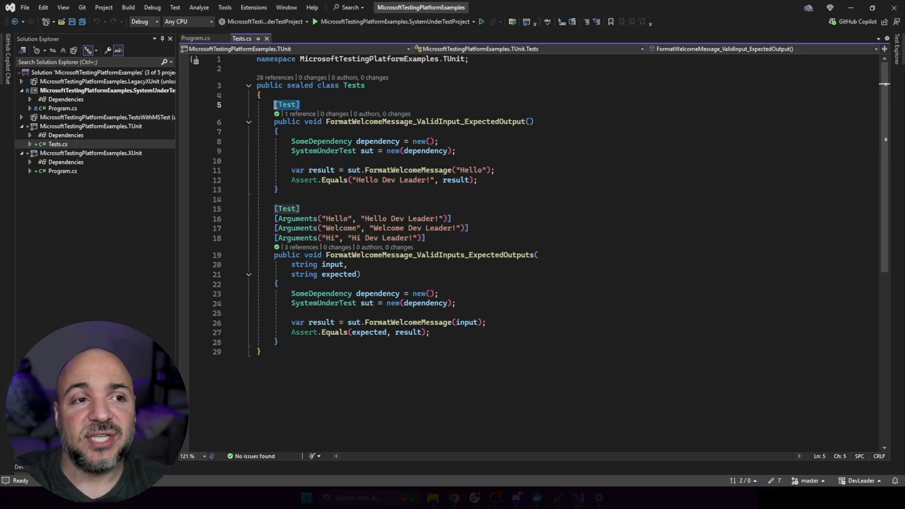
{"action": "left_click", "coordinate": [317, 95]}
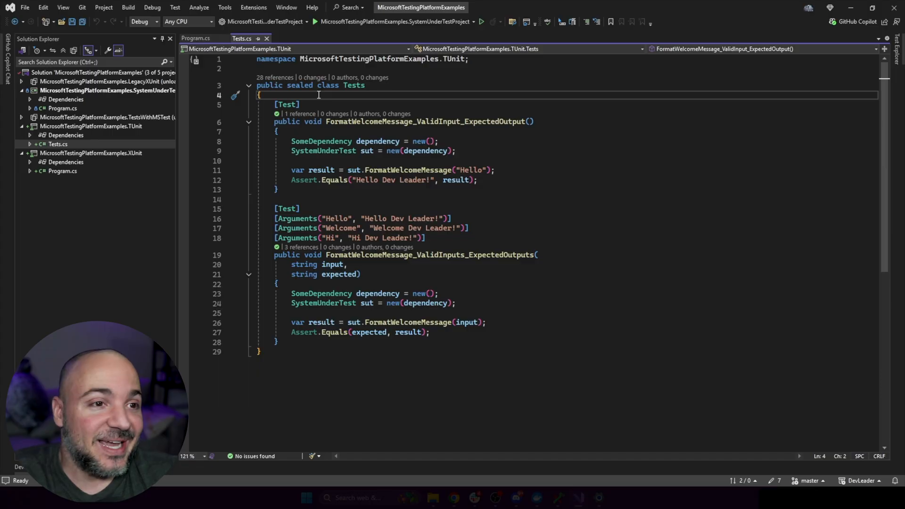
{"action": "double_click", "coordinate": [287, 105]}
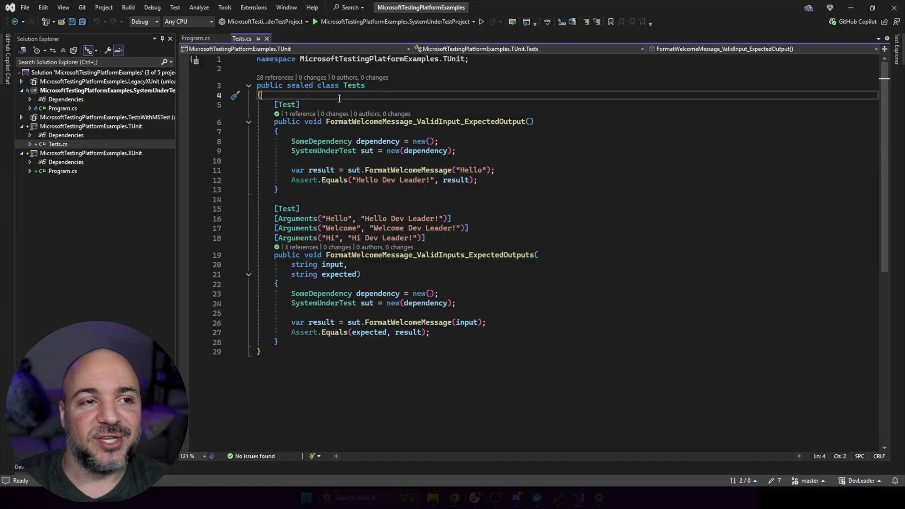
{"action": "double_click", "coordinate": [287, 104]}
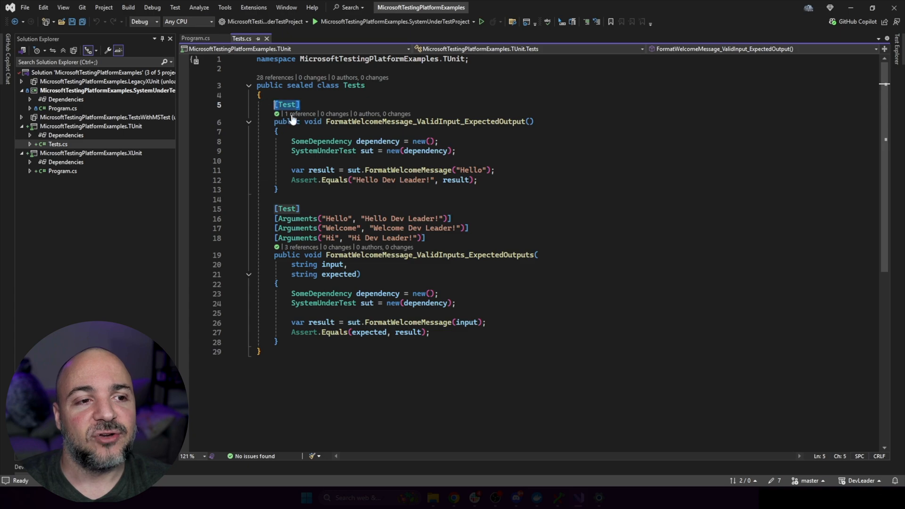
{"action": "mouse_move", "coordinate": [308, 203]}
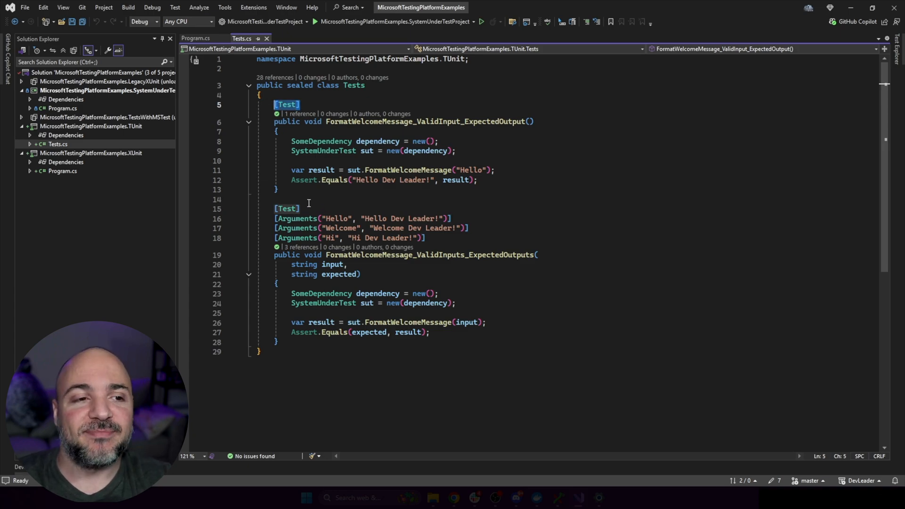
{"action": "left_click", "coordinate": [286, 209]}
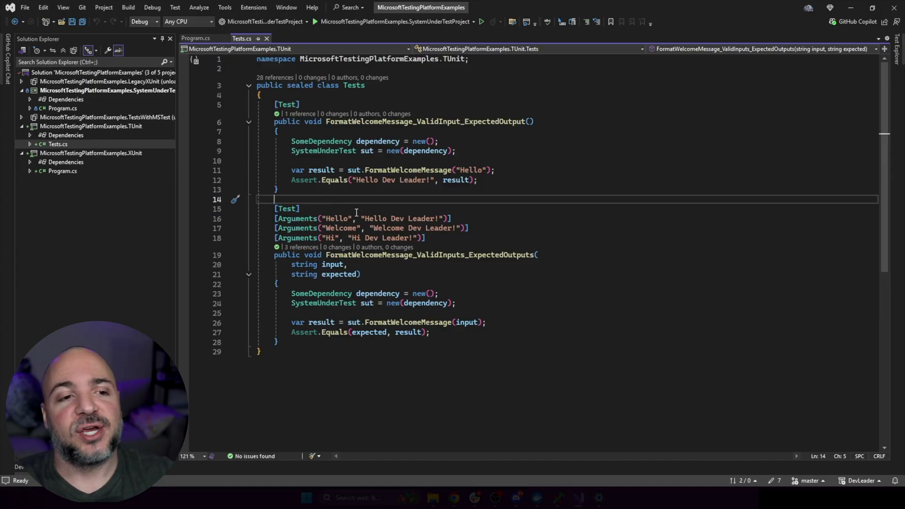
{"action": "mouse_move", "coordinate": [436, 239]}
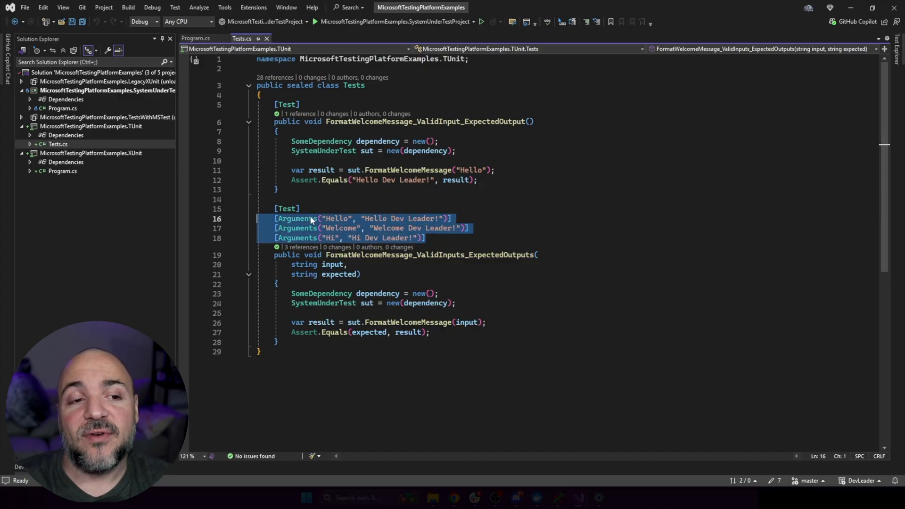
{"action": "left_click", "coordinate": [297, 218]}
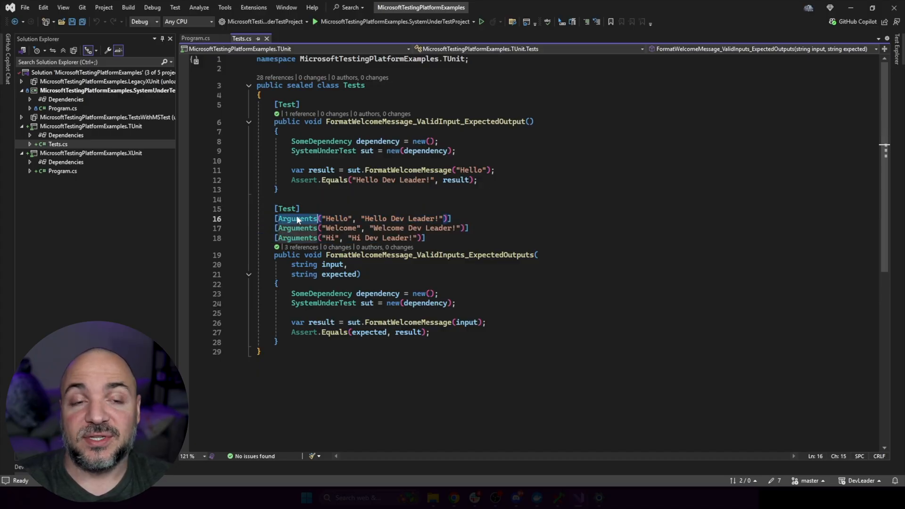
{"action": "mouse_move", "coordinate": [194, 38]}
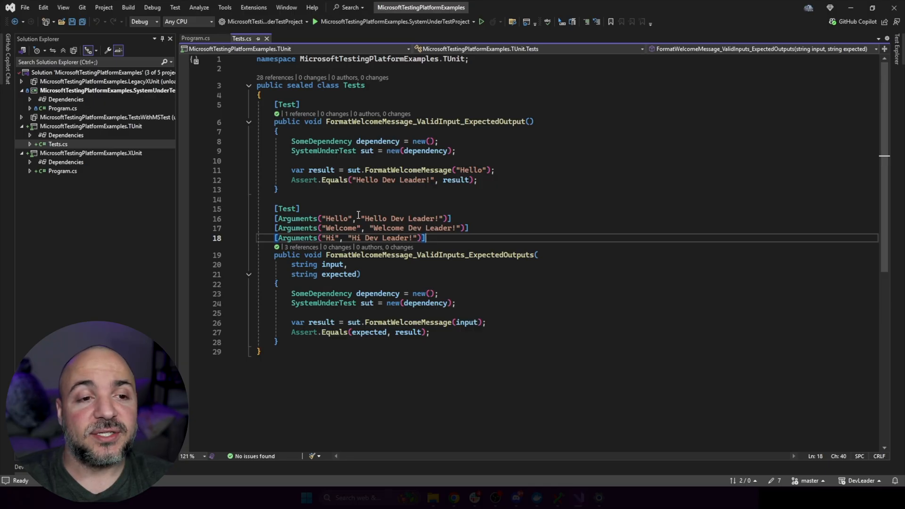
{"action": "double_click", "coordinate": [337, 217]}
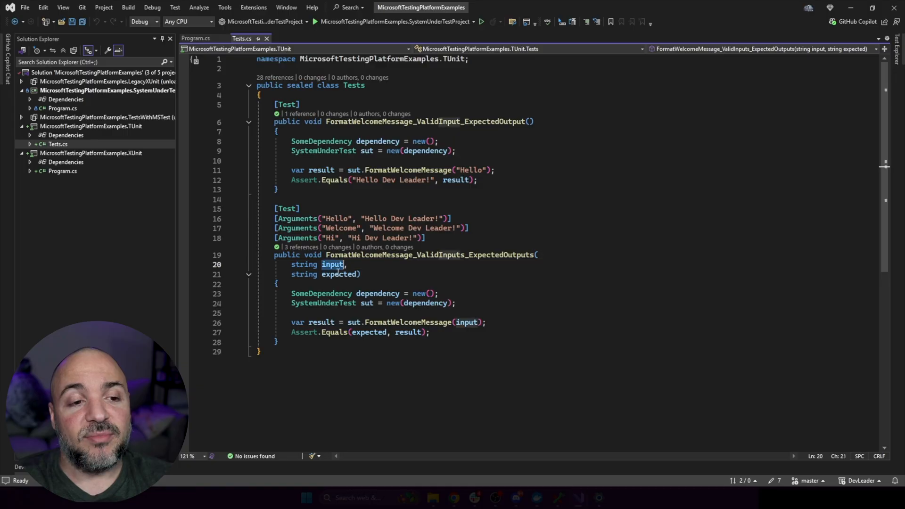
{"action": "left_click", "coordinate": [421, 238]}
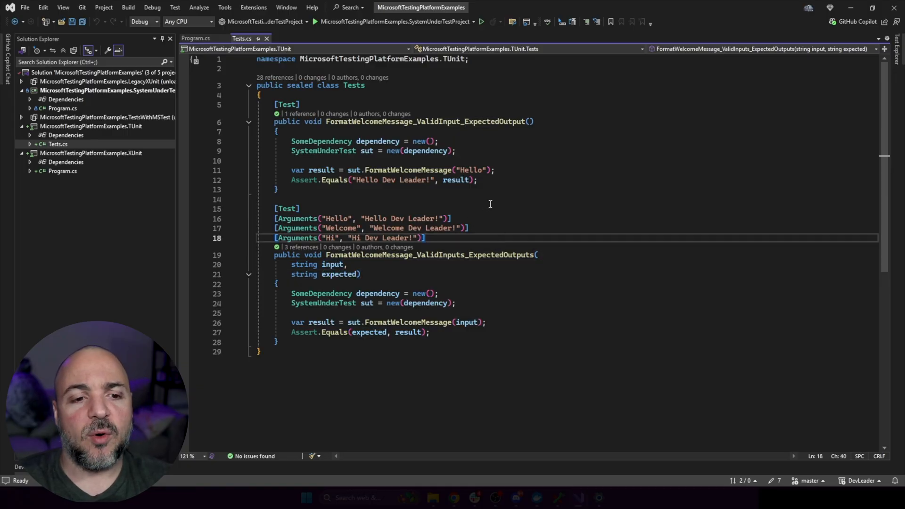
{"action": "left_click", "coordinate": [493, 199]}
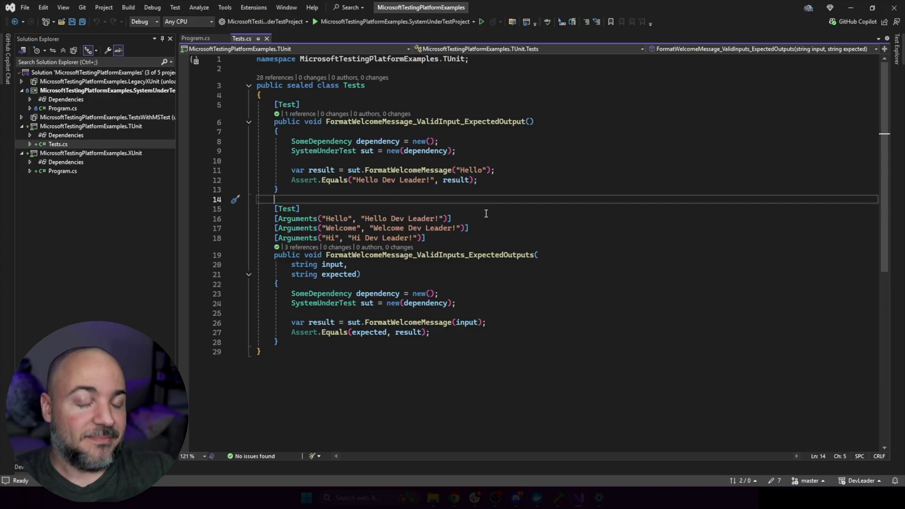
{"action": "mouse_move", "coordinate": [488, 180]}
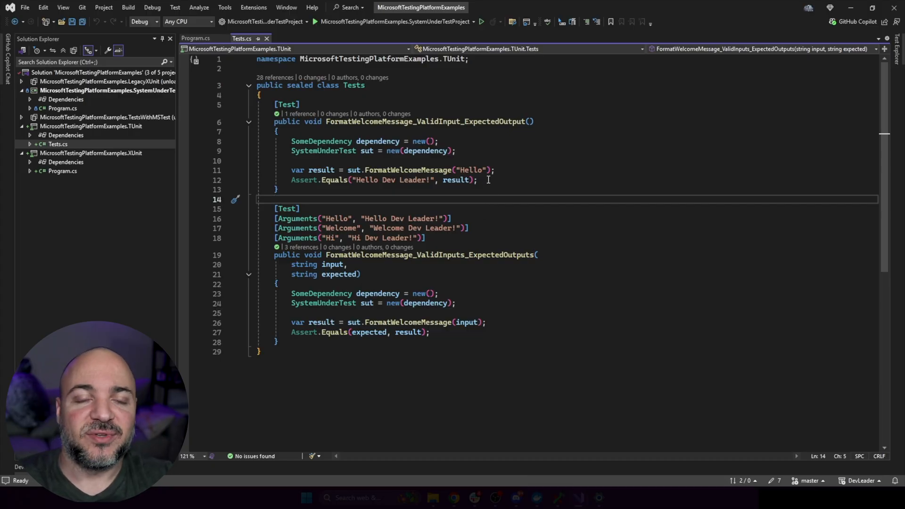
{"action": "mouse_move", "coordinate": [490, 143]}
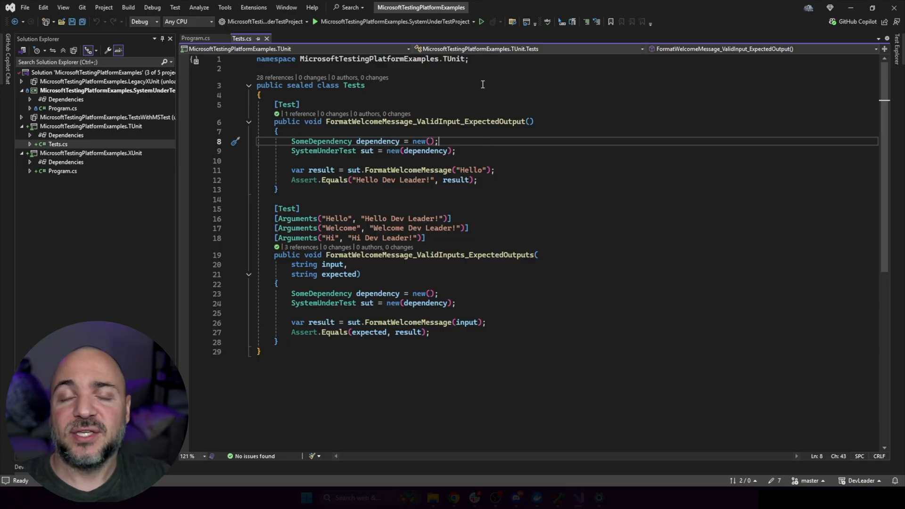
{"action": "mouse_move", "coordinate": [429, 103]}
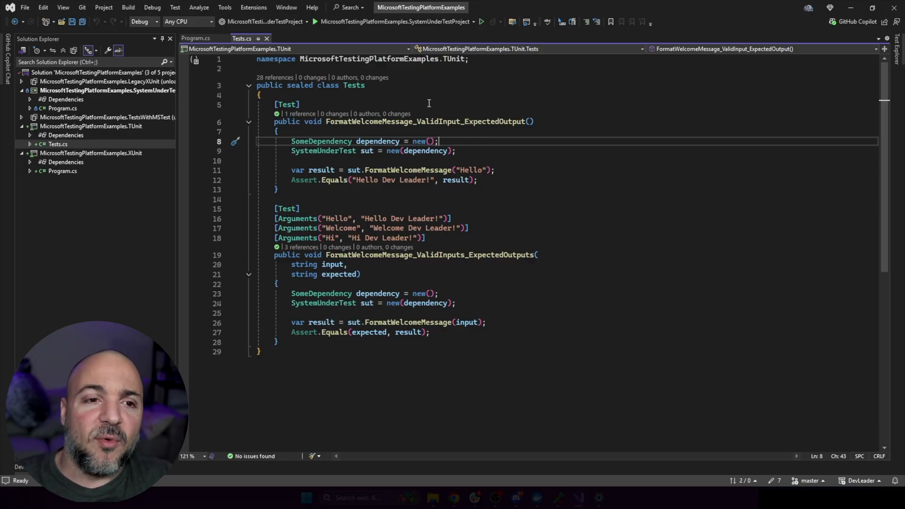
{"action": "left_click", "coordinate": [300, 104]}
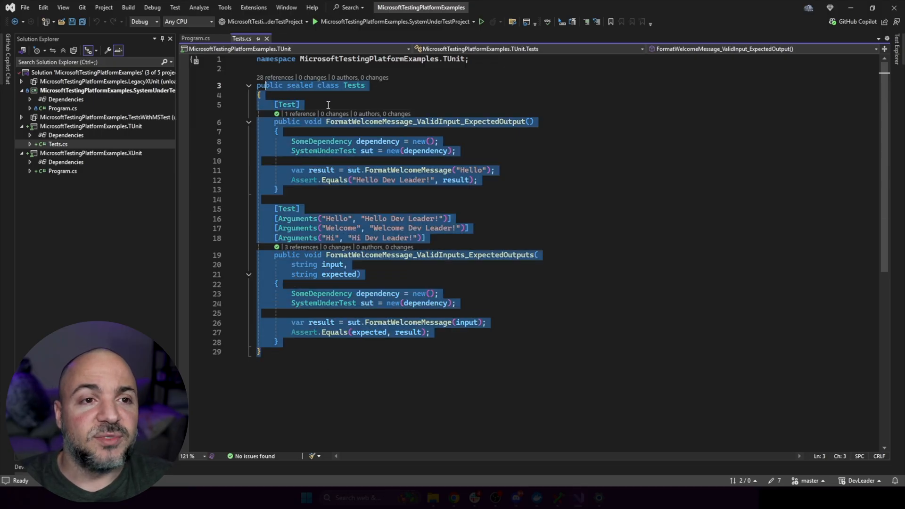
{"action": "left_click", "coordinate": [300, 105]}
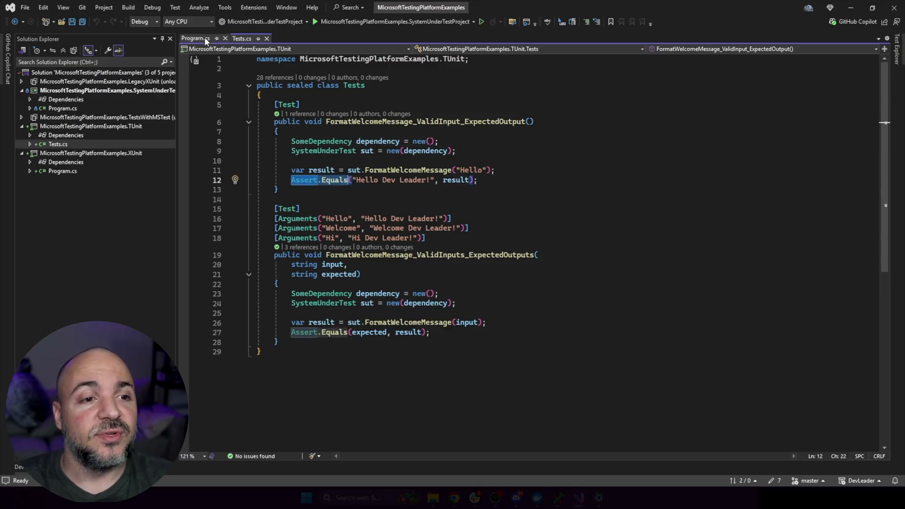
{"action": "left_click", "coordinate": [195, 38]}
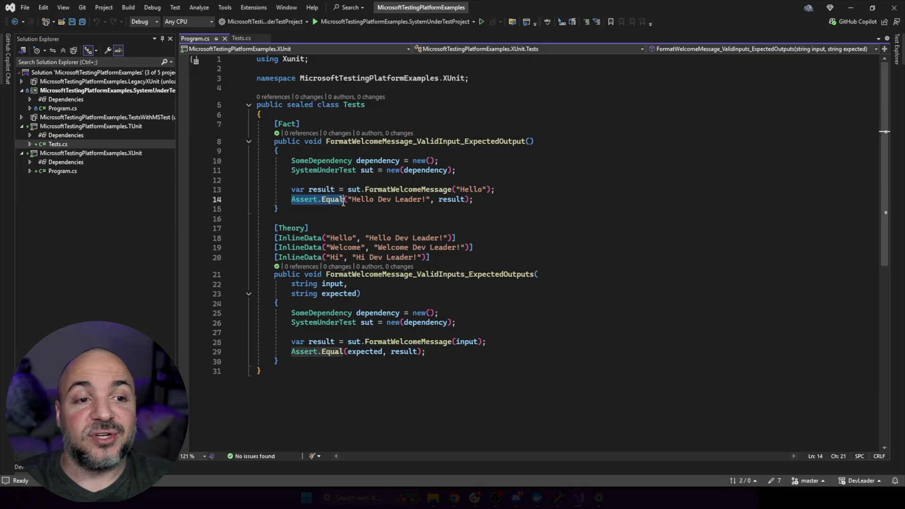
{"action": "mouse_move", "coordinate": [358, 199]}
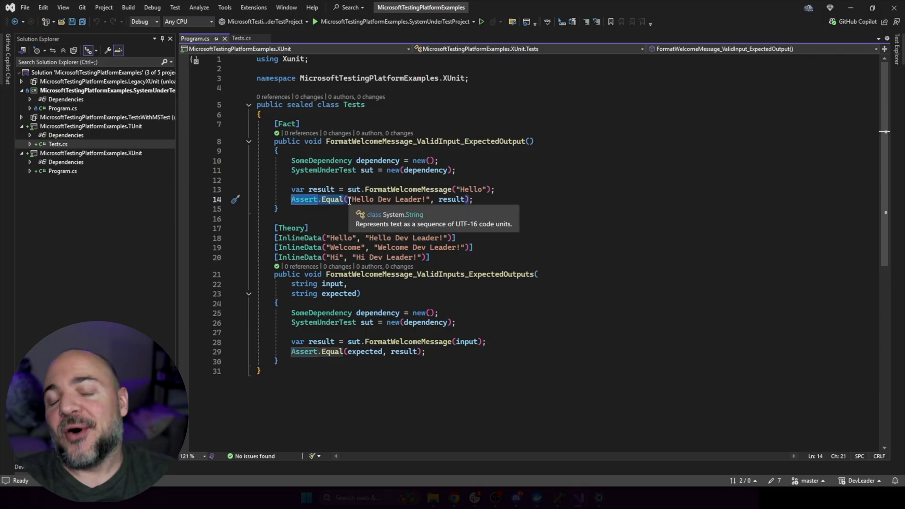
{"action": "left_click", "coordinate": [241, 37]}
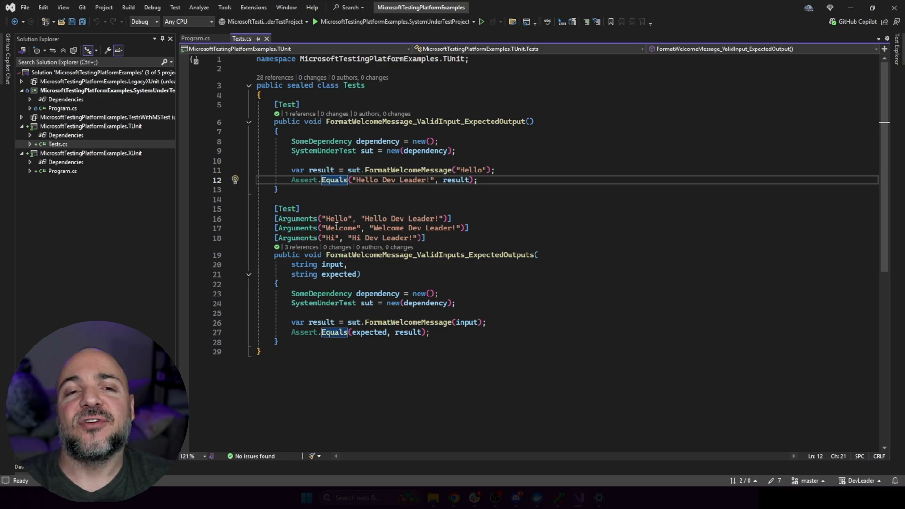
{"action": "mouse_move", "coordinate": [544, 159]}
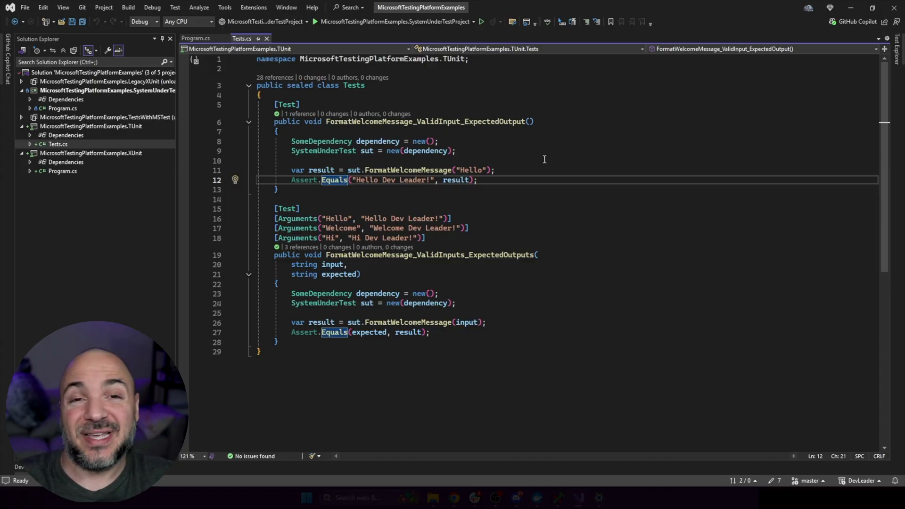
{"action": "mouse_move", "coordinate": [369, 185]}
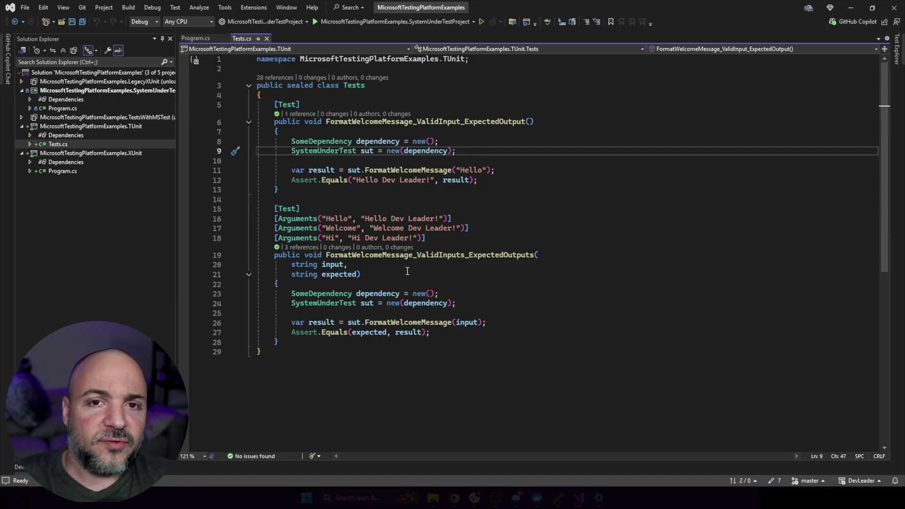
{"action": "left_click", "coordinate": [300, 209]}
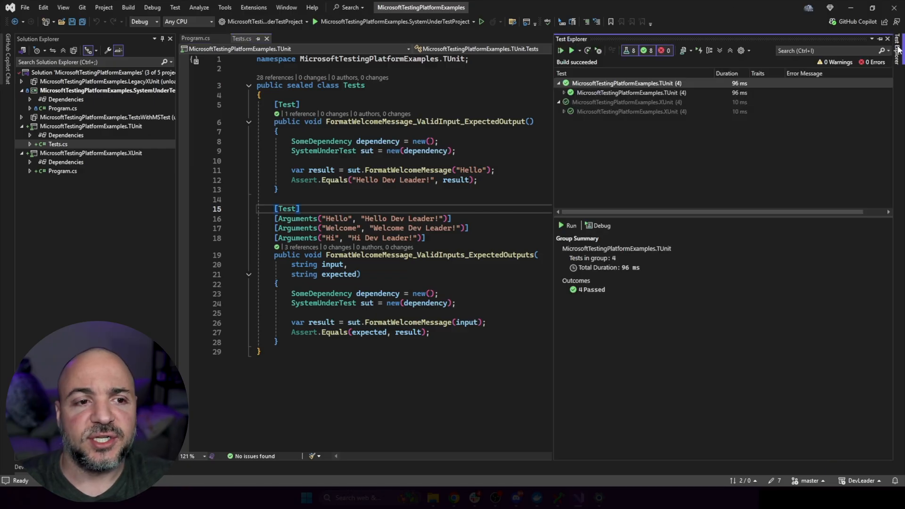
{"action": "mouse_move", "coordinate": [679, 102]}
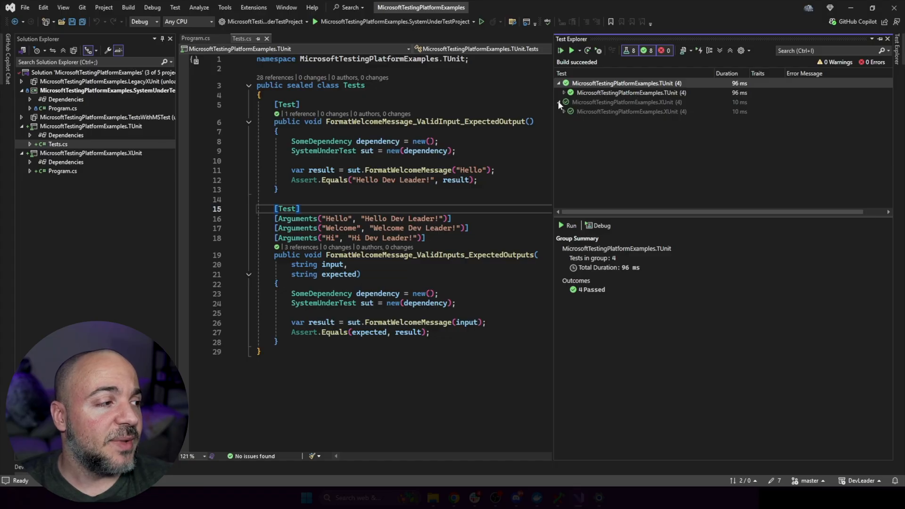
Run the solution's tests and view the xUnit group summary showing 4 passed
{"action": "left_click", "coordinate": [559, 102]}
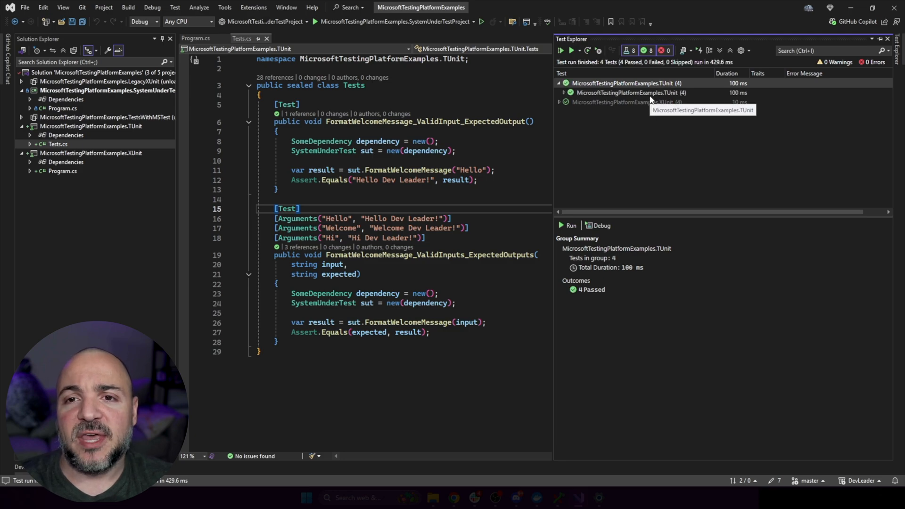
{"action": "left_click", "coordinate": [625, 102]}
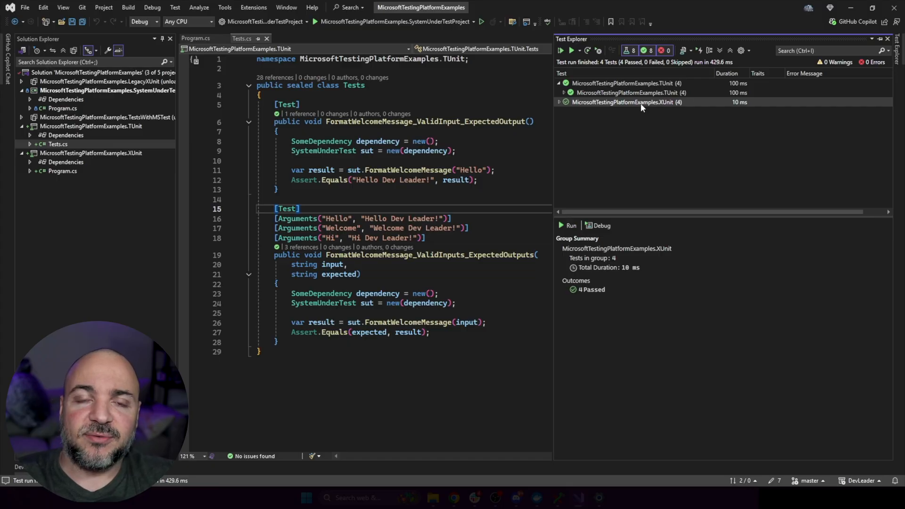
{"action": "mouse_move", "coordinate": [663, 89]}
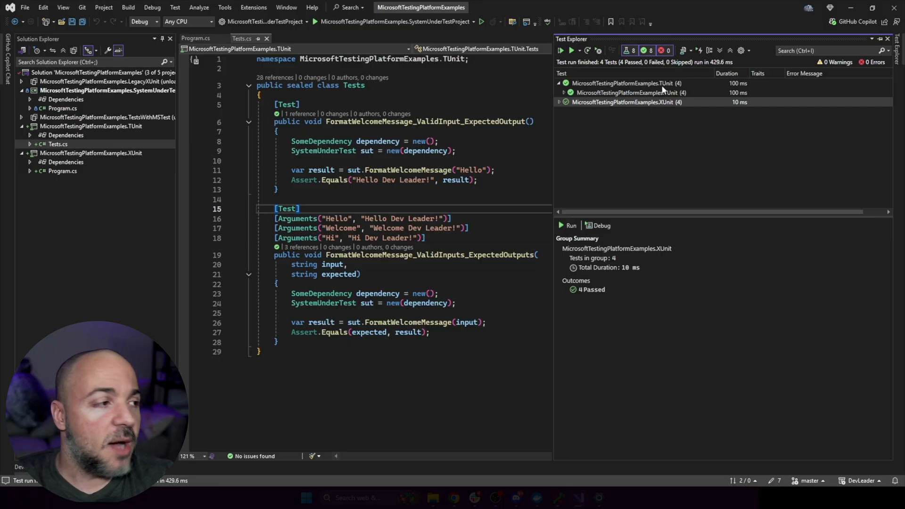
{"action": "mouse_move", "coordinate": [690, 168]}
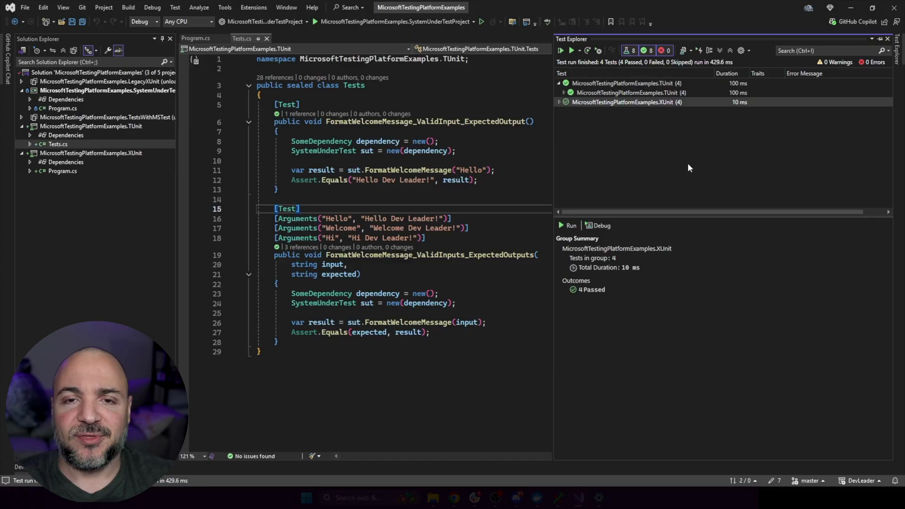
{"action": "mouse_move", "coordinate": [695, 160]}
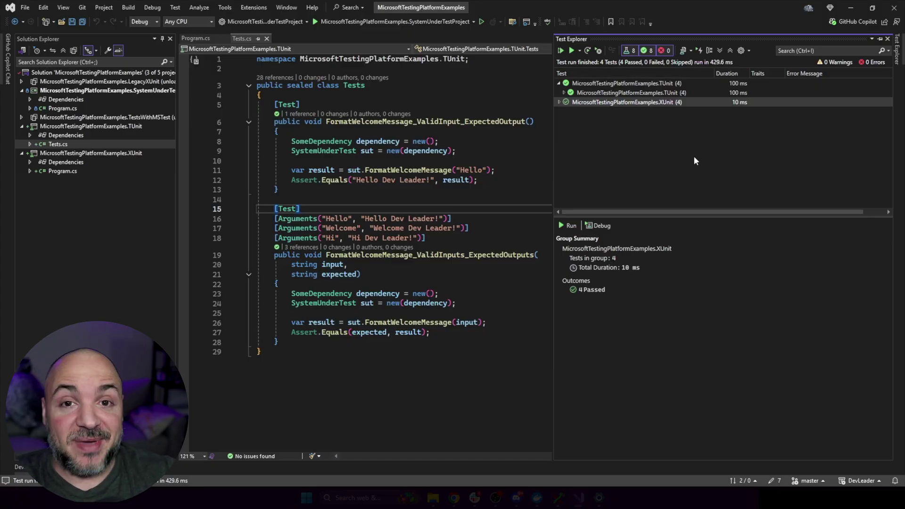
{"action": "mouse_move", "coordinate": [689, 104]}
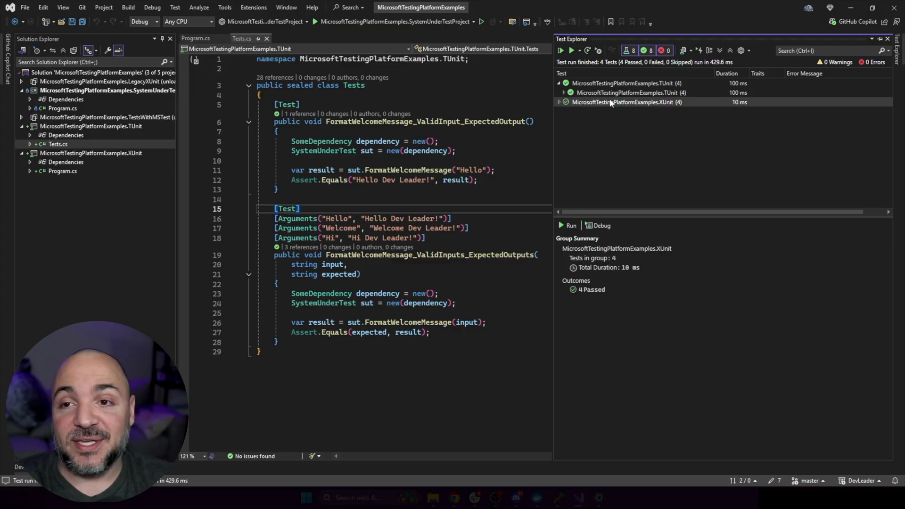
{"action": "mouse_move", "coordinate": [578, 72]}
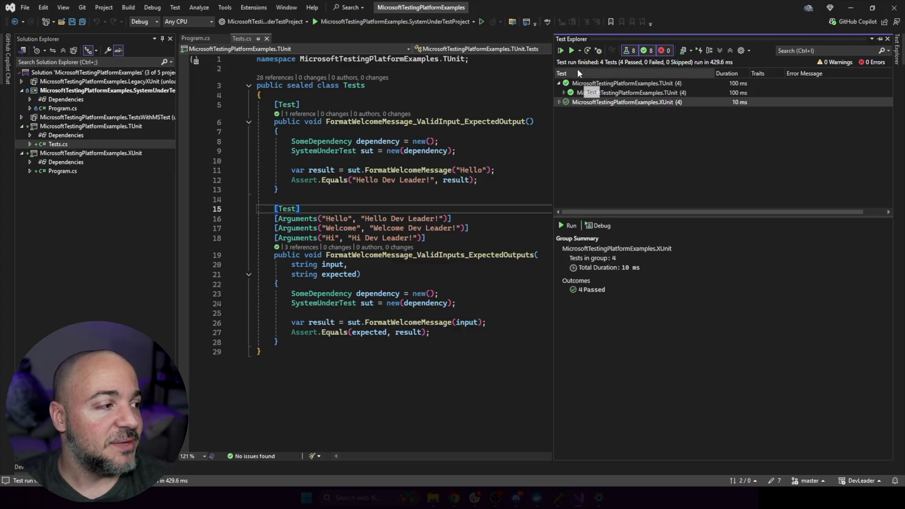
Run All Tests so all eight TUnit and xUnit tests rebuild and pass again
{"action": "left_click", "coordinate": [560, 50]}
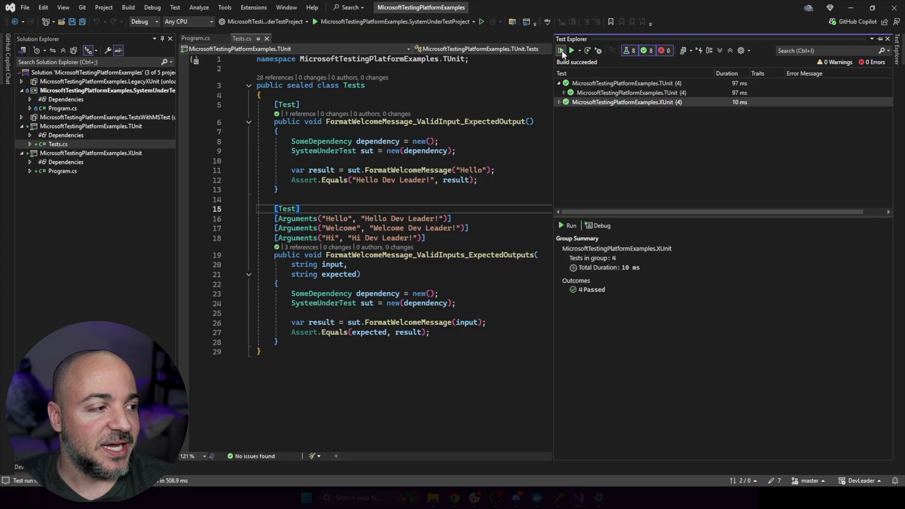
{"action": "left_click", "coordinate": [560, 50]}
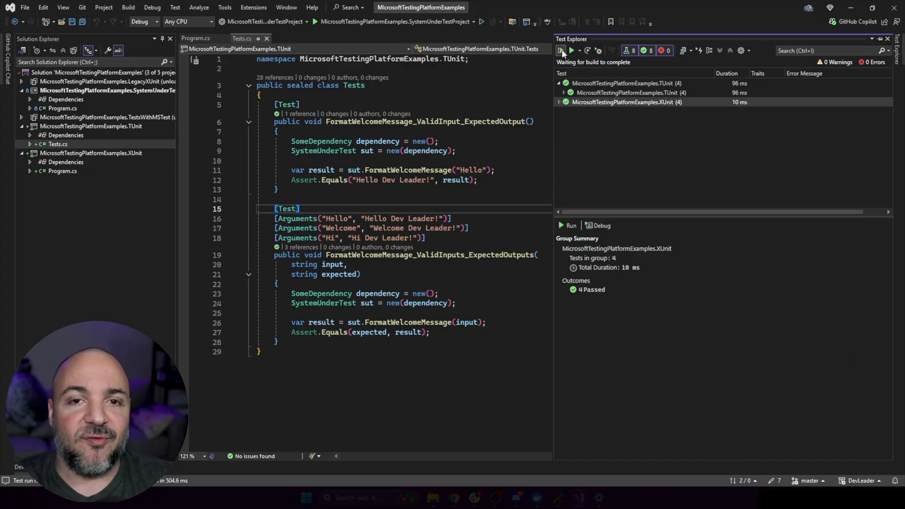
{"action": "left_click", "coordinate": [561, 50]}
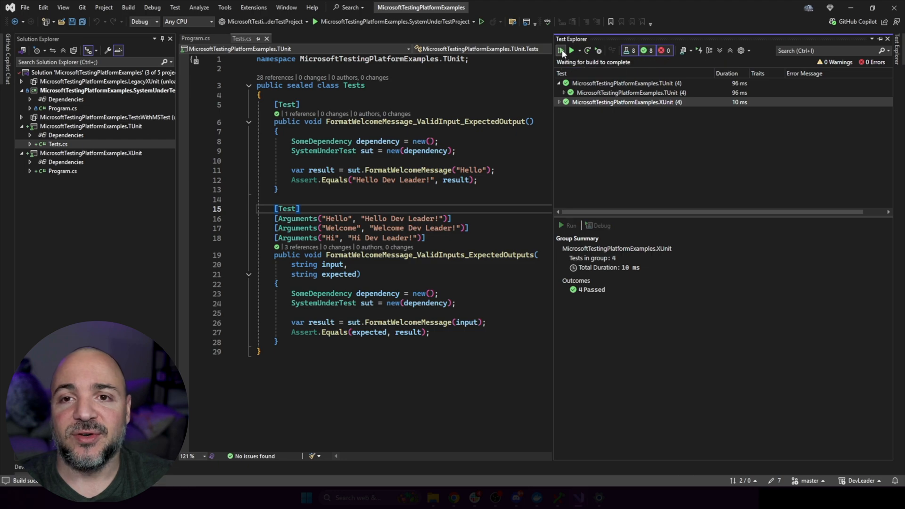
{"action": "left_click", "coordinate": [560, 51]}
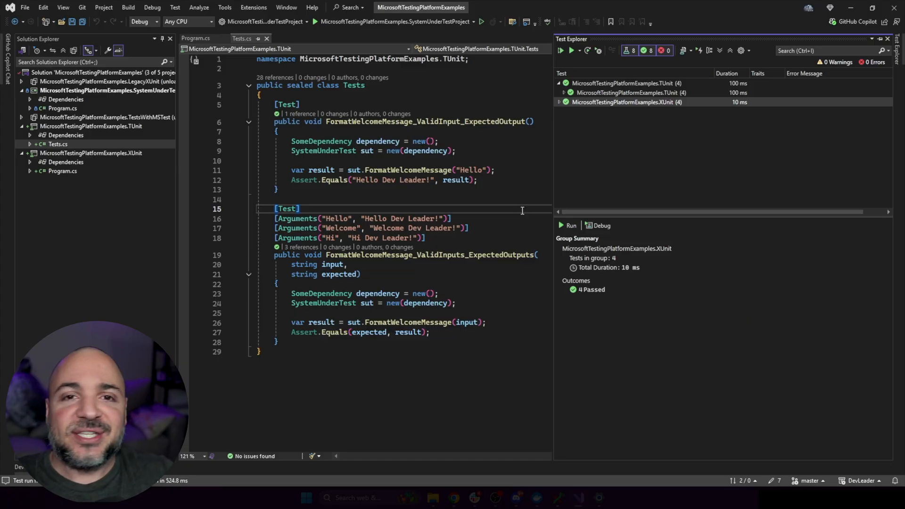
{"action": "mouse_move", "coordinate": [683, 102]}
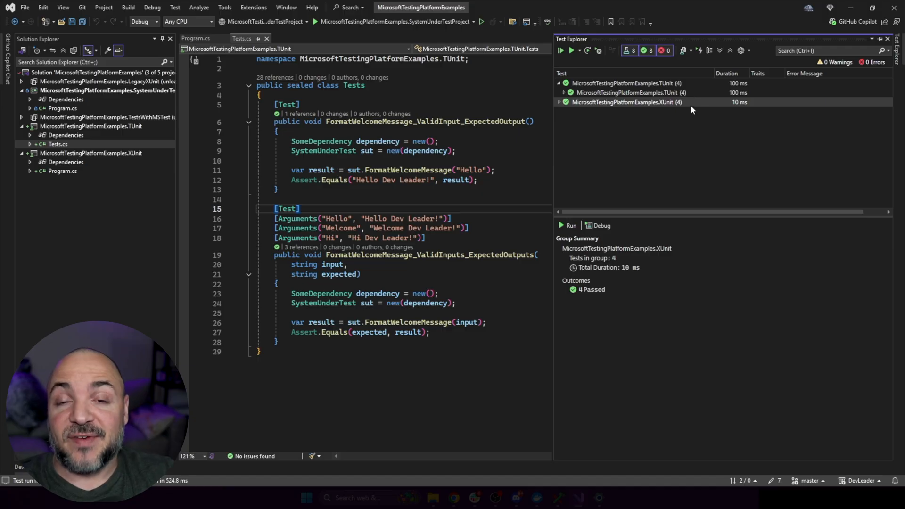
{"action": "mouse_move", "coordinate": [607, 162]}
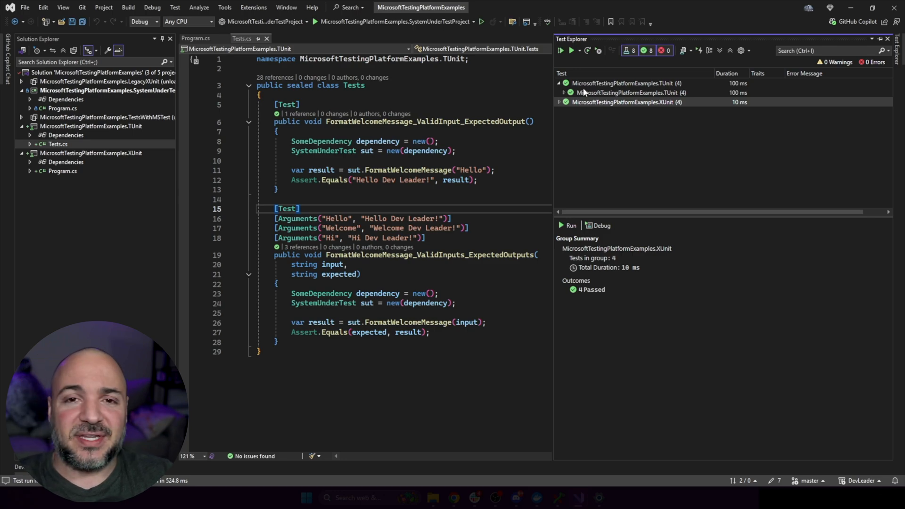
{"action": "mouse_move", "coordinate": [557, 122]}
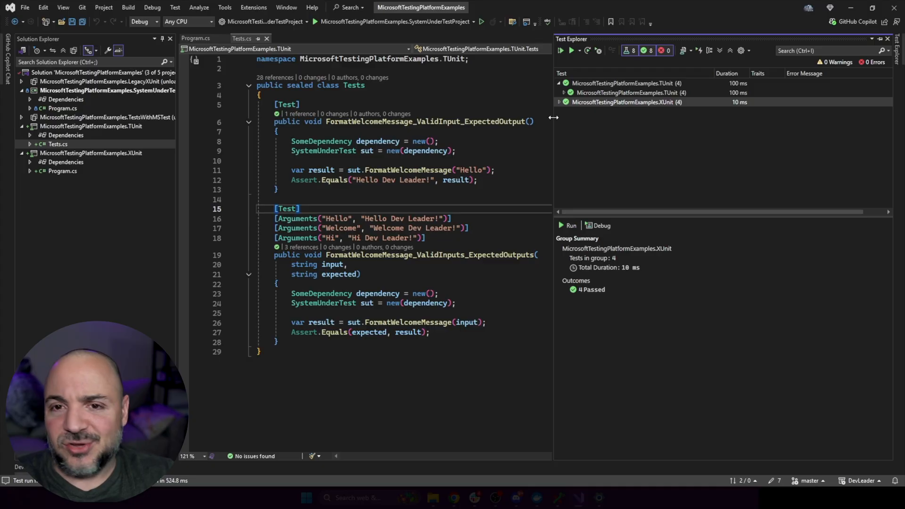
{"action": "mouse_move", "coordinate": [699, 111]}
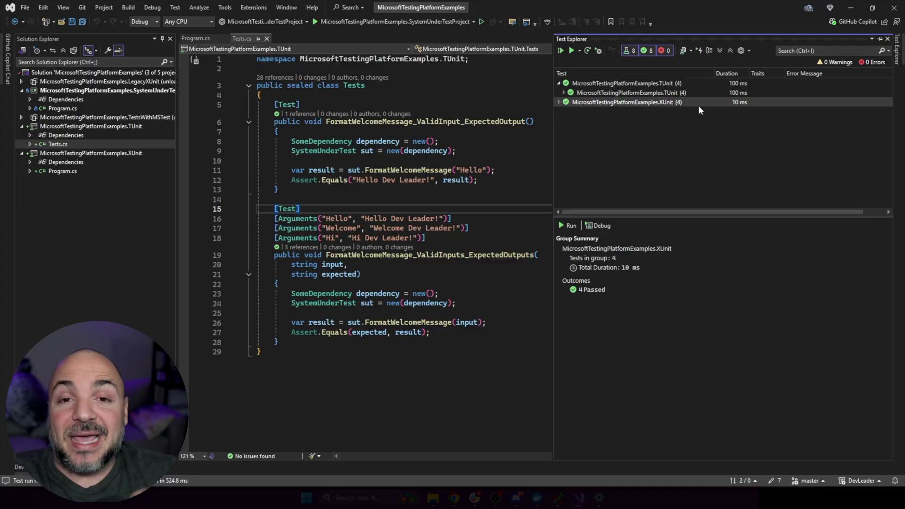
{"action": "mouse_move", "coordinate": [695, 113]}
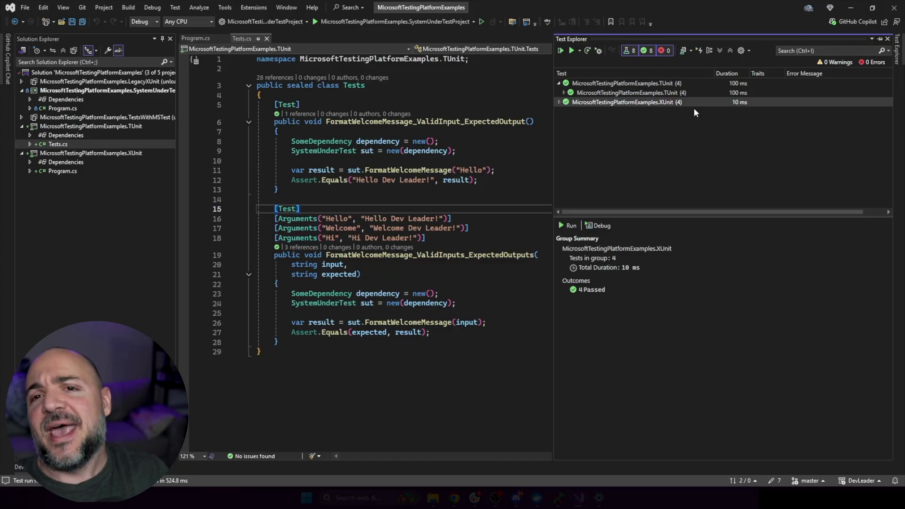
{"action": "mouse_move", "coordinate": [729, 117]}
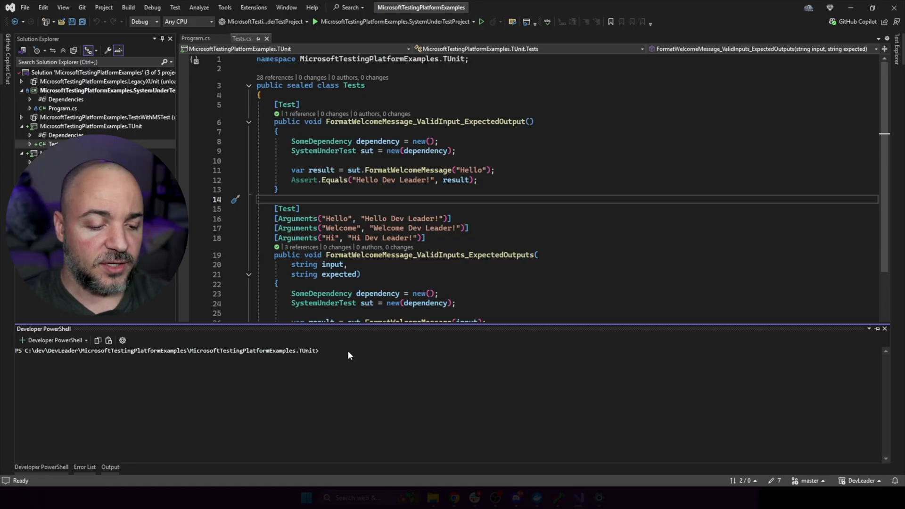
Run the TUnit project with 'dotnet run' in Developer PowerShell, reporting 4 total, 4 succeeded, 0 failed
{"action": "type", "text": "dotnet run"}
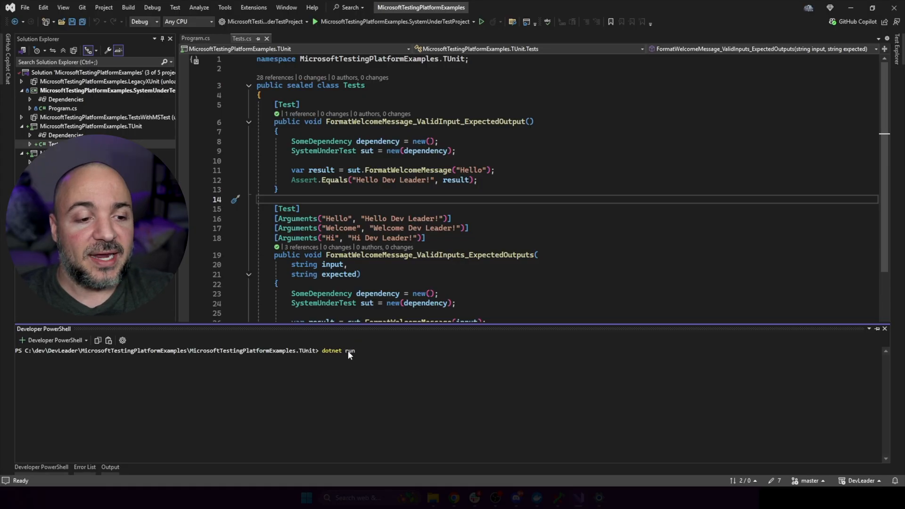
{"action": "key", "text": "Return"}
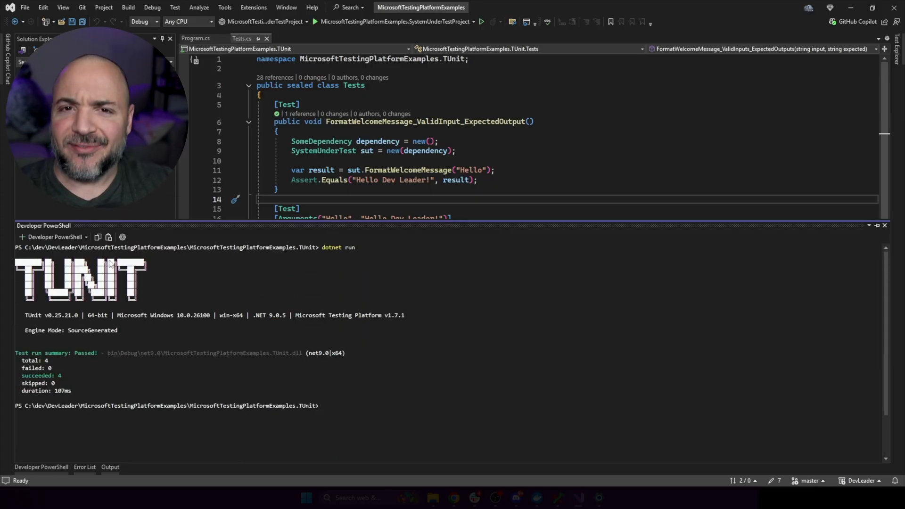
{"action": "mouse_move", "coordinate": [234, 320]}
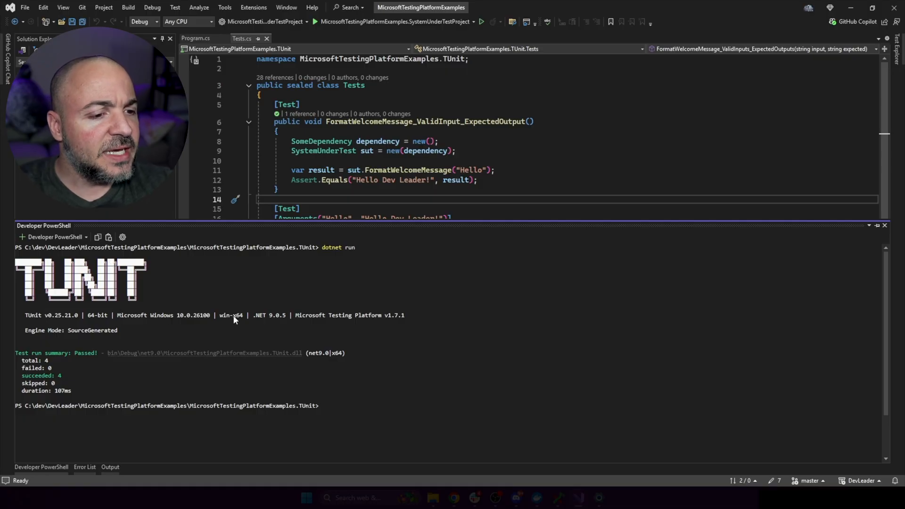
{"action": "double_click", "coordinate": [349, 315]}
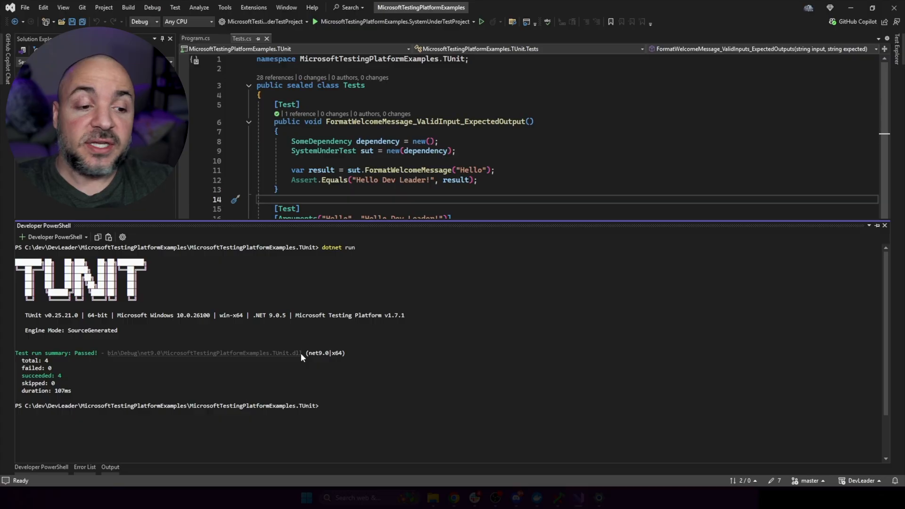
{"action": "mouse_move", "coordinate": [349, 352]}
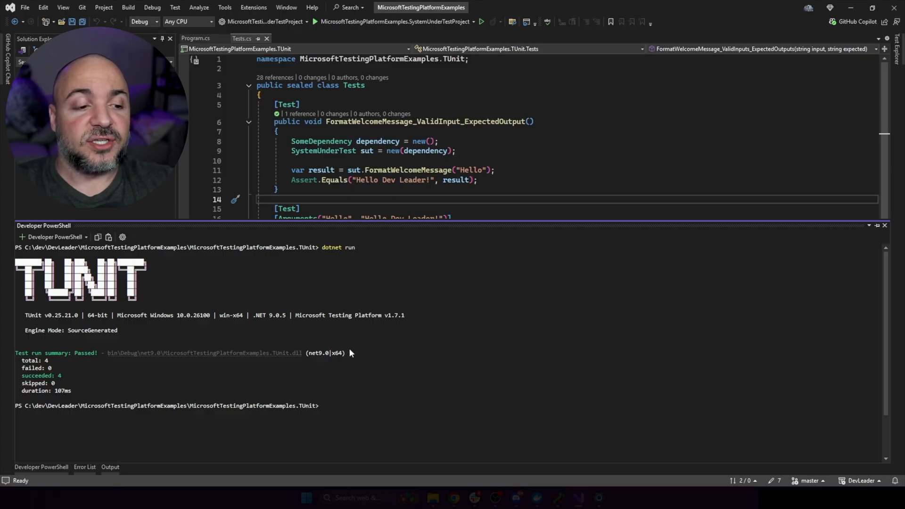
{"action": "mouse_move", "coordinate": [292, 405]}
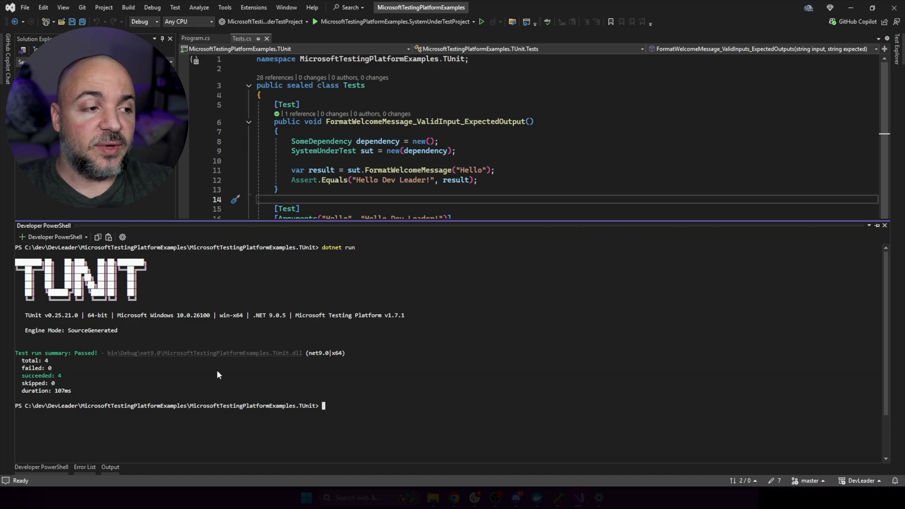
{"action": "mouse_move", "coordinate": [207, 369]}
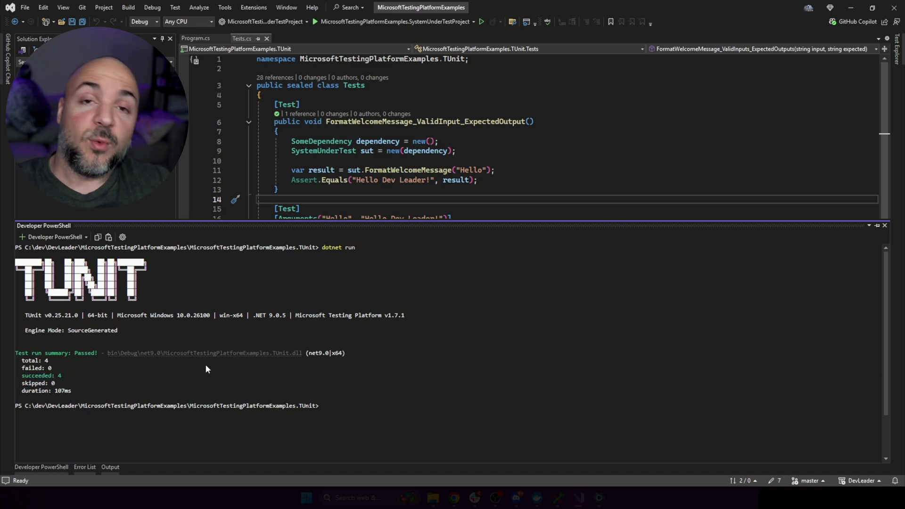
{"action": "mouse_move", "coordinate": [300, 274]}
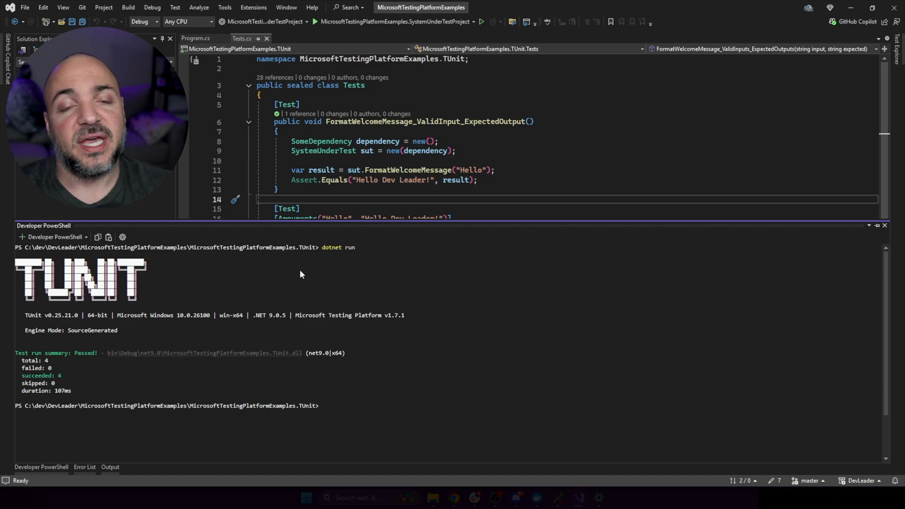
{"action": "mouse_move", "coordinate": [427, 122]}
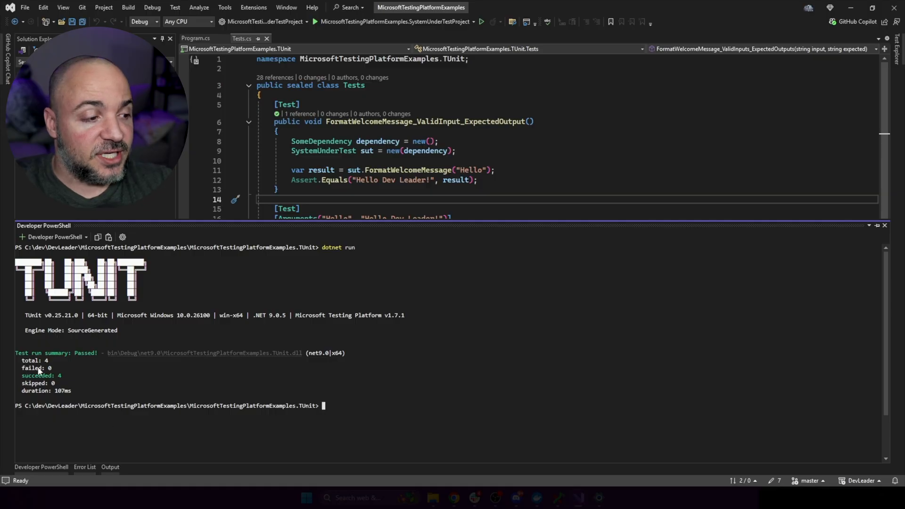
{"action": "mouse_move", "coordinate": [88, 394]}
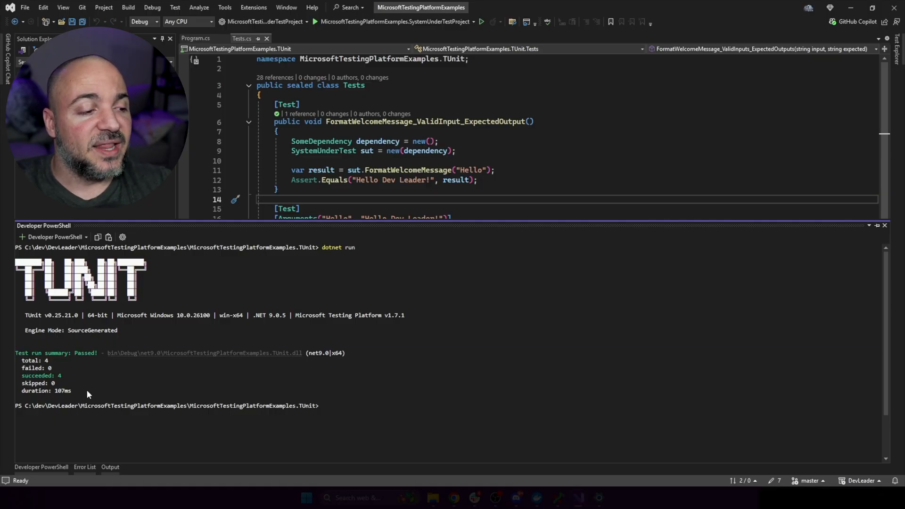
{"action": "mouse_move", "coordinate": [364, 375]}
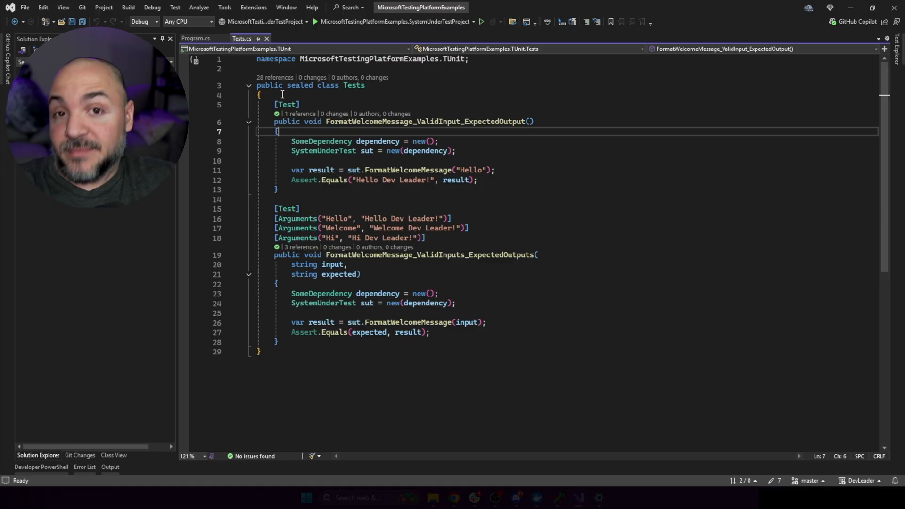
Return to Tests.cs and highlight the word Test in the first [Test] attribute
{"action": "left_click", "coordinate": [325, 104]}
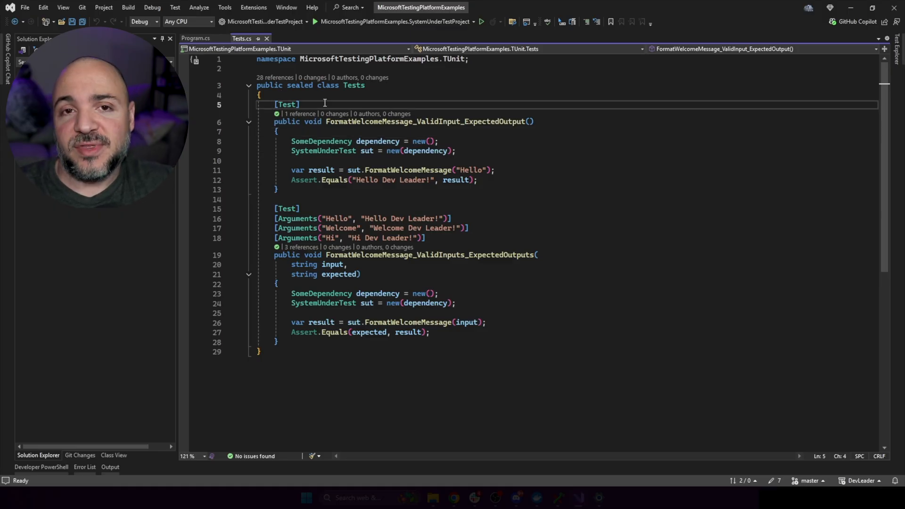
{"action": "double_click", "coordinate": [287, 104]}
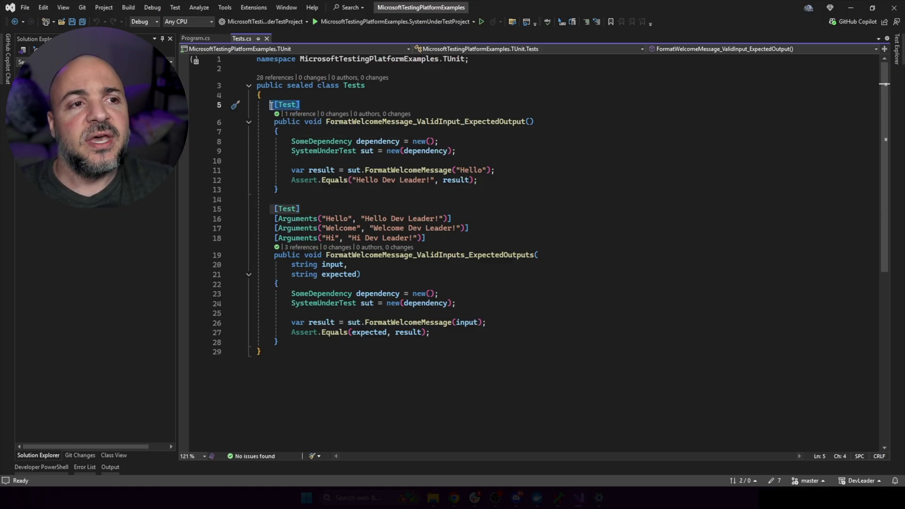